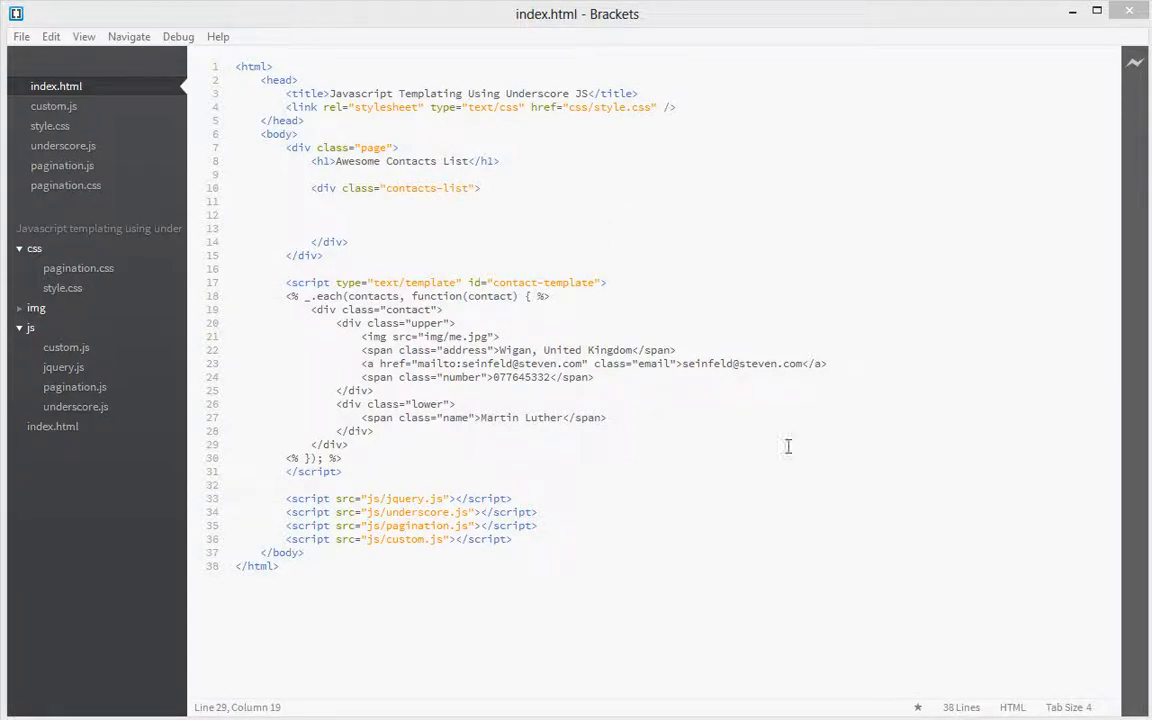
{"action": "mouse_move", "coordinate": [444, 452]}
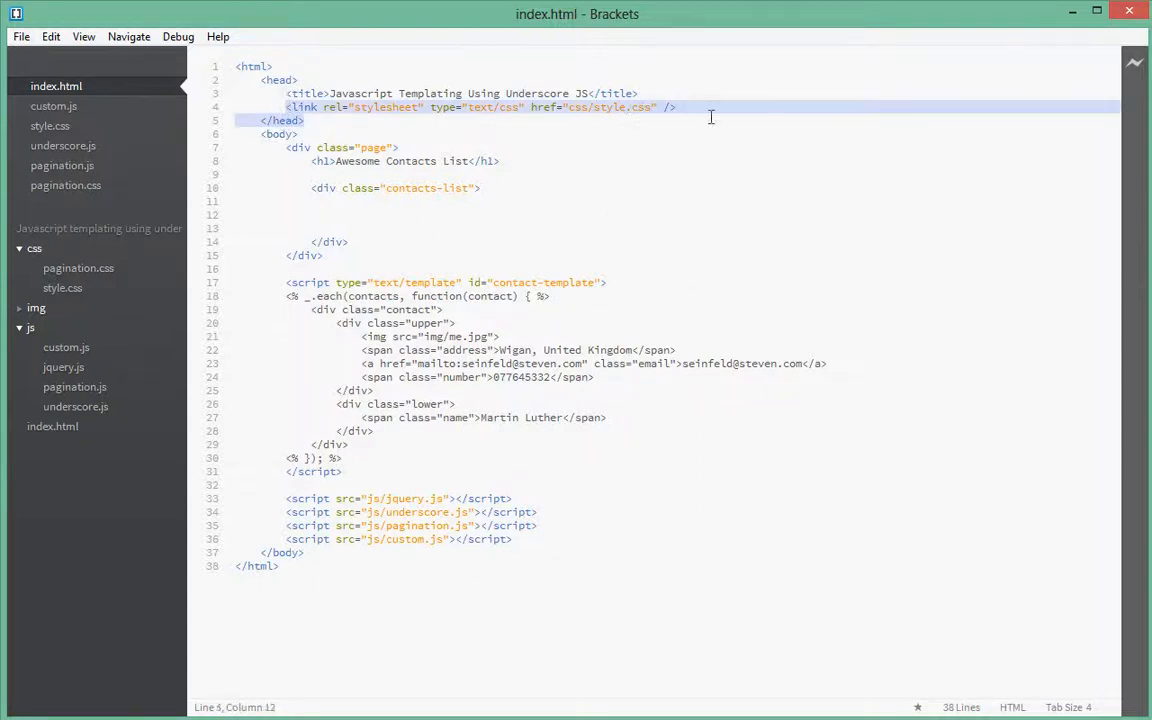
- Review index.html's script includes, selecting the pagination.js line
{"action": "left_click", "coordinate": [642, 108]}
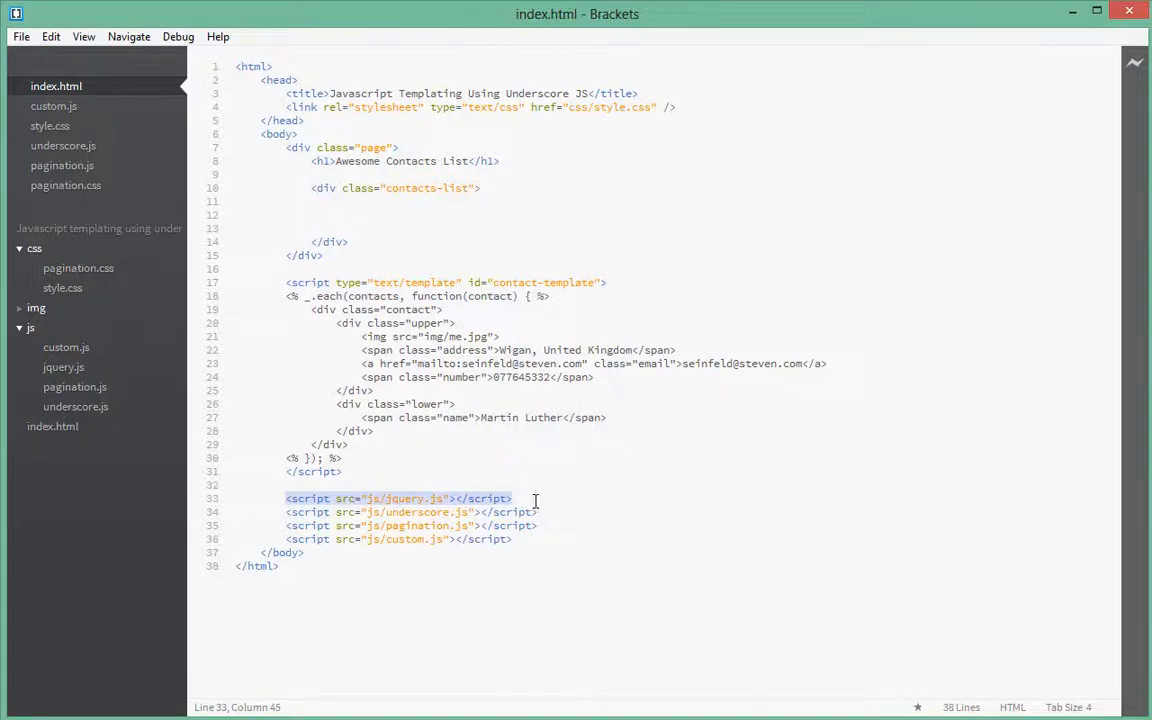
{"action": "left_click", "coordinate": [512, 498]}
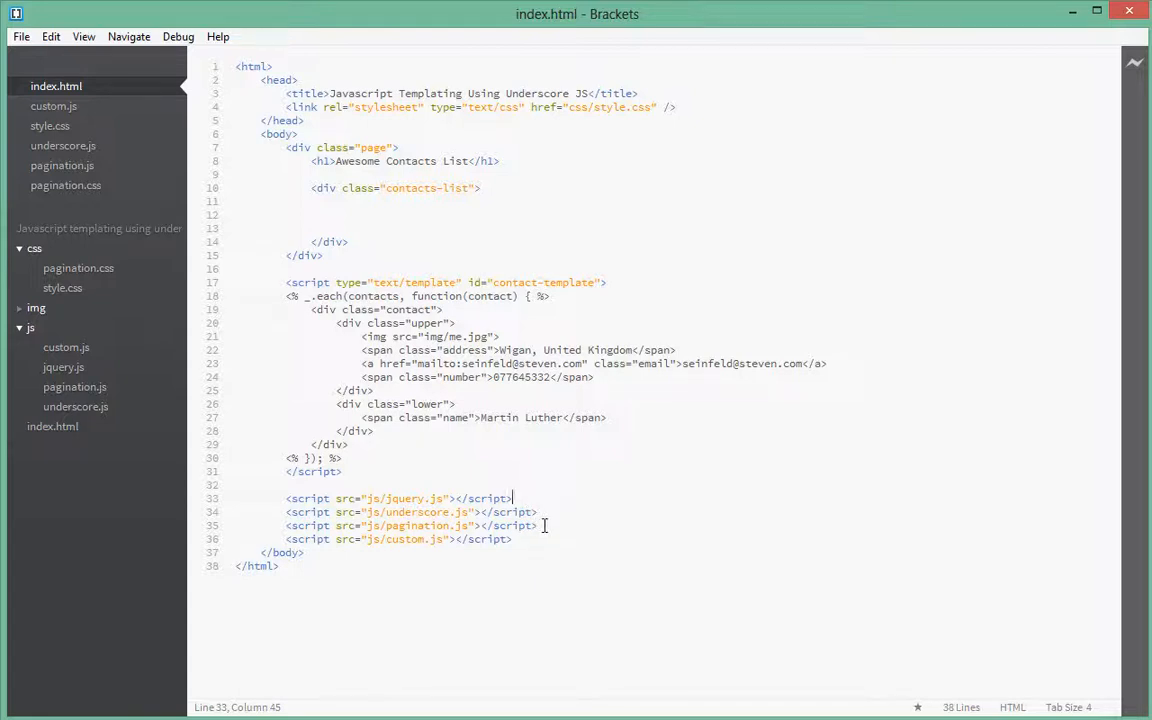
{"action": "triple_click", "coordinate": [410, 524]}
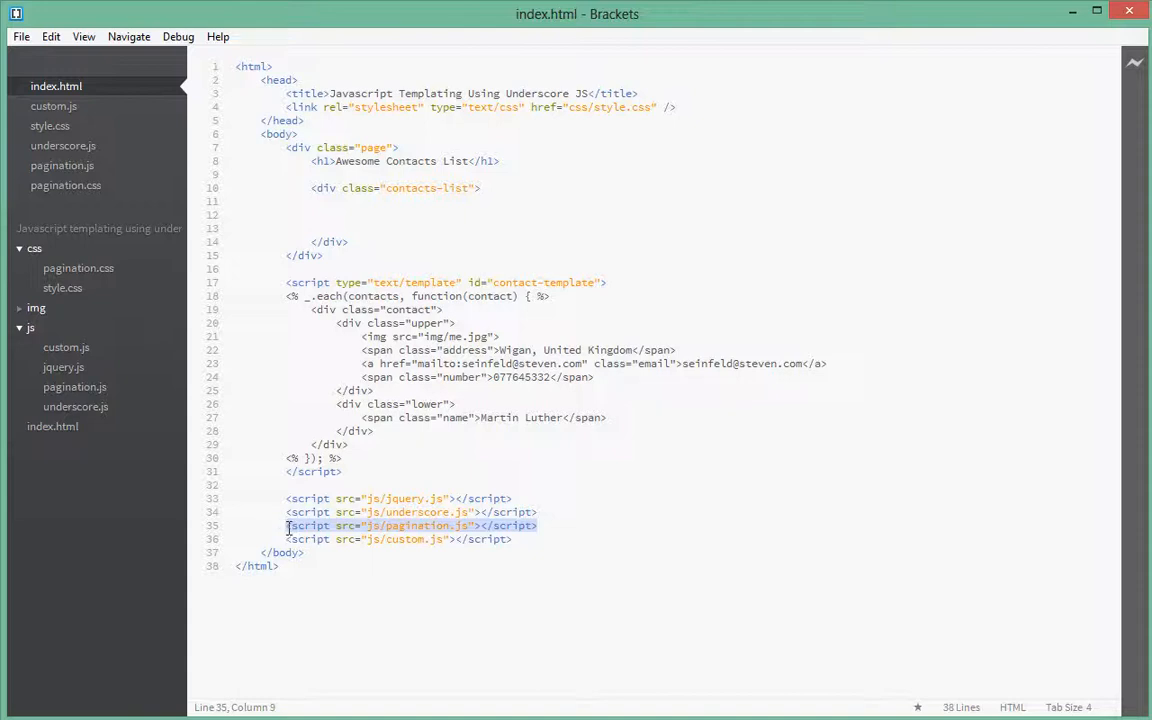
{"action": "left_click", "coordinate": [288, 524]}
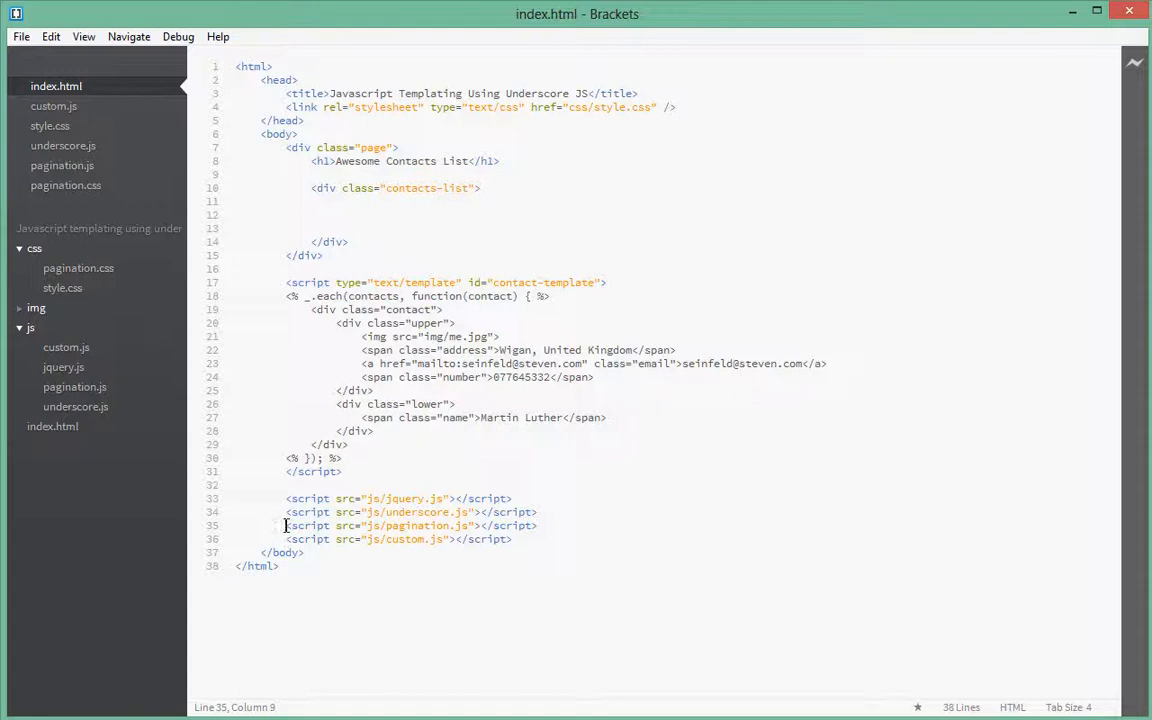
{"action": "mouse_move", "coordinate": [360, 612]}
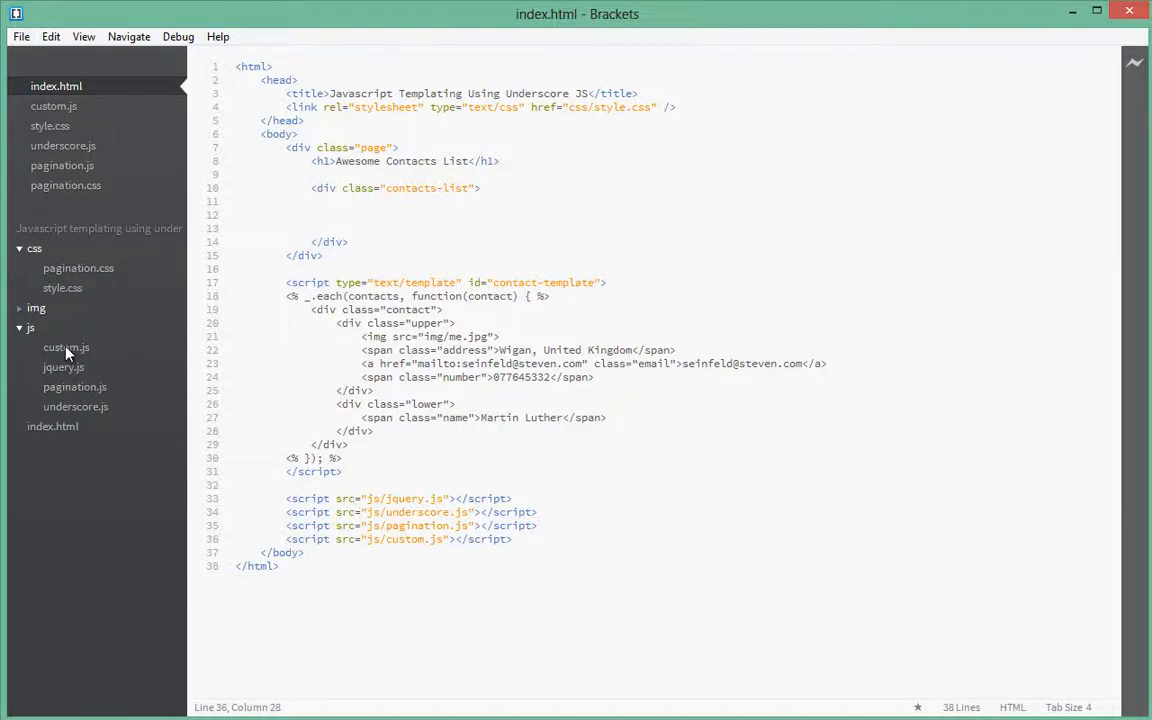
- Open custom.js and look over the Robert Einstein contact object and the document-ready function
{"action": "left_click", "coordinate": [66, 348]}
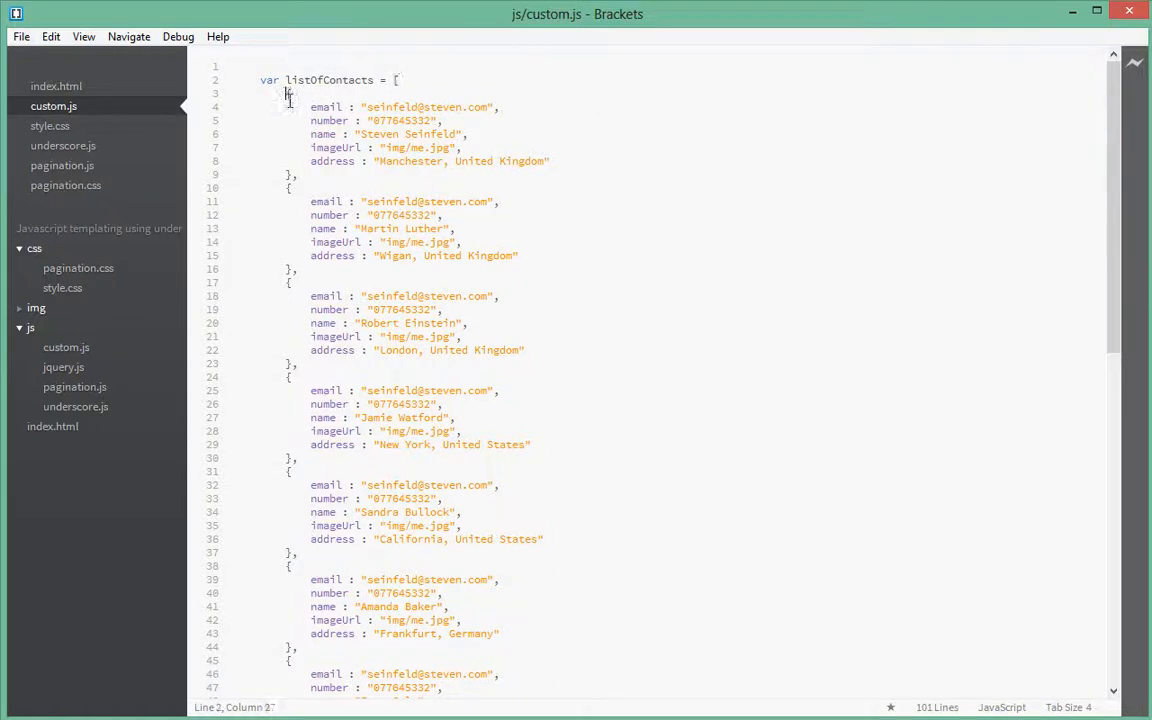
{"action": "left_click_drag", "start_coordinate": [288, 94], "coordinate": [296, 174]}
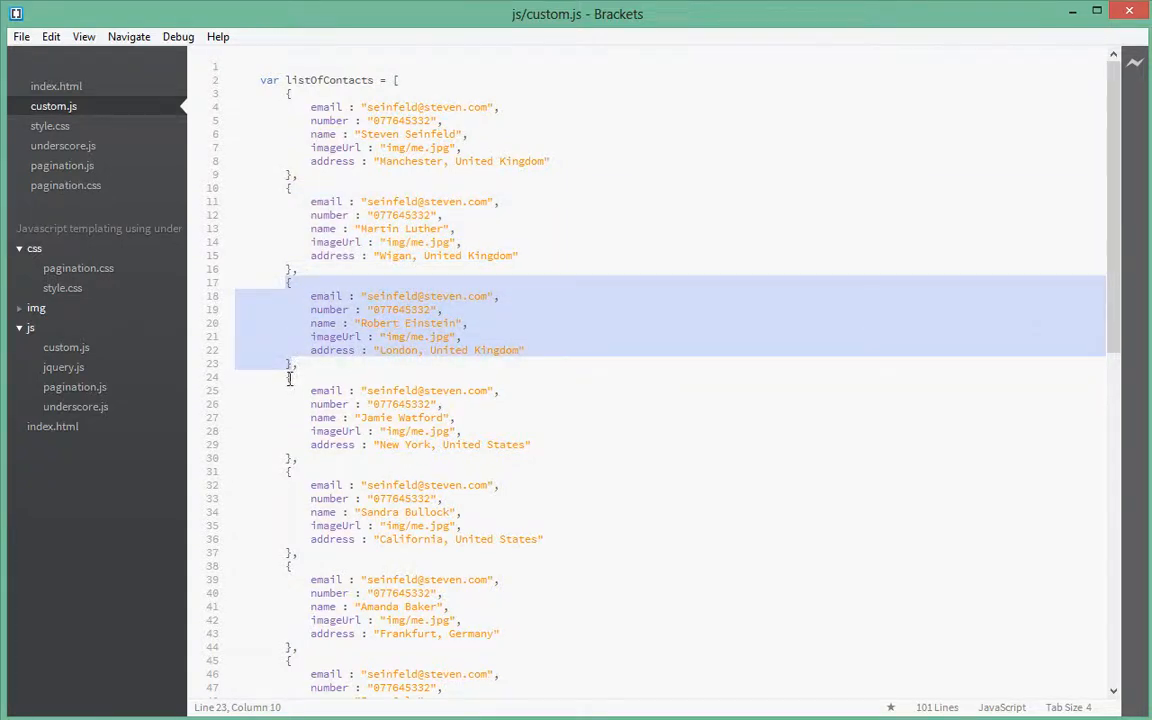
{"action": "scroll", "scroll_direction": "down", "scroll_amount": 3}
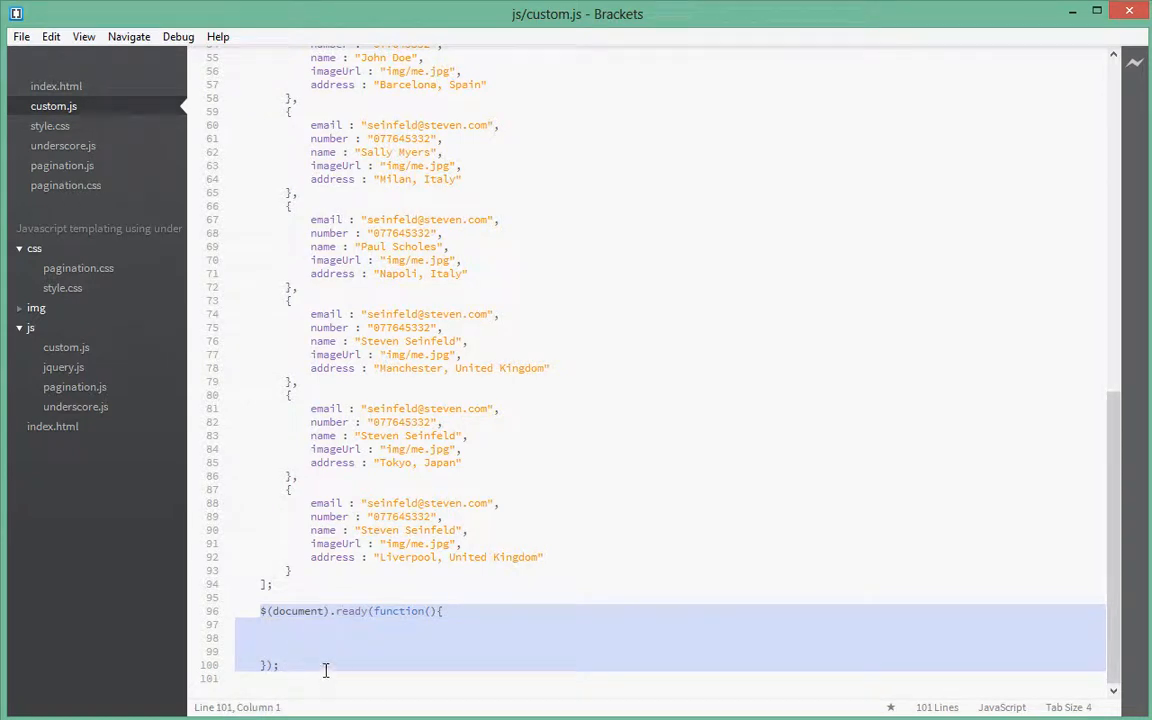
{"action": "scroll", "scroll_direction": "up", "scroll_amount": 3}
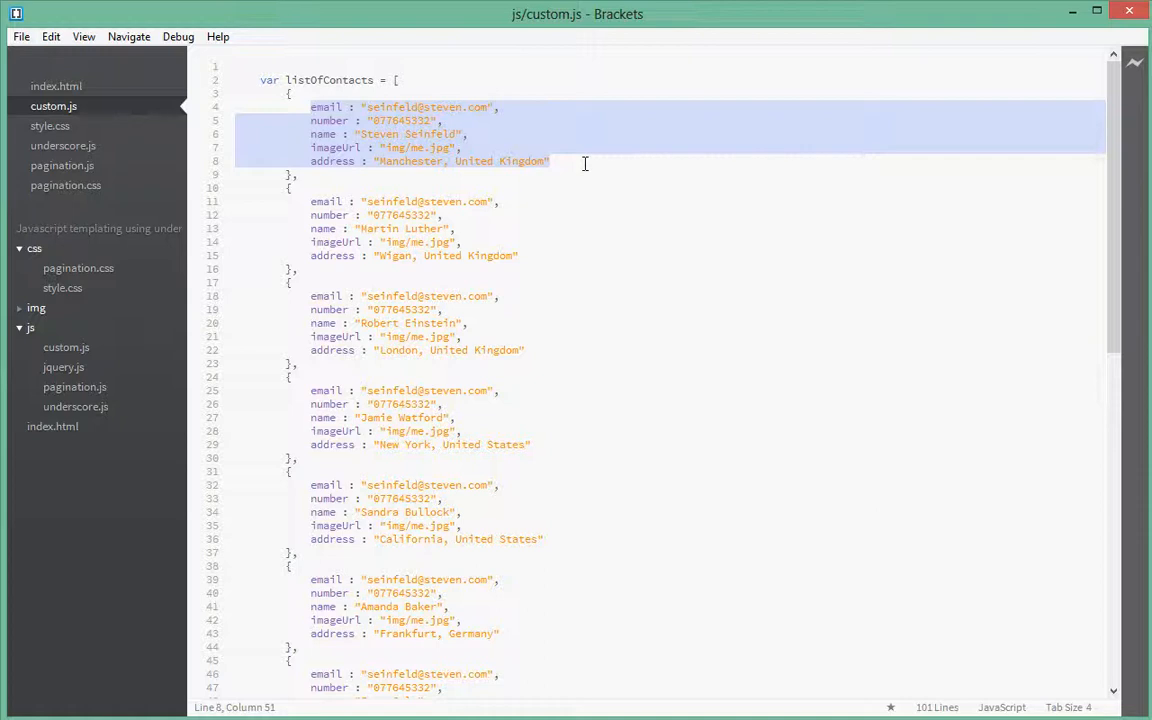
{"action": "mouse_move", "coordinate": [584, 36]}
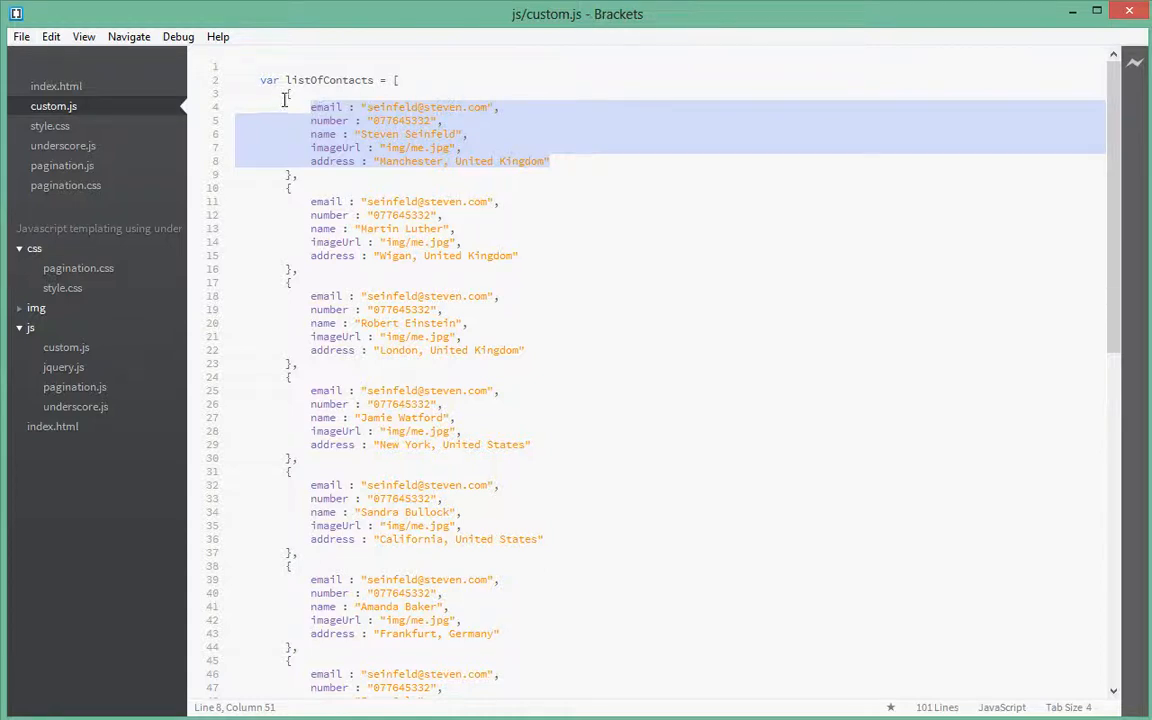
- Inspect the first contact's email and number fields in custom.js, reverting a quoting edit on the email key
{"action": "left_click", "coordinate": [326, 108]}
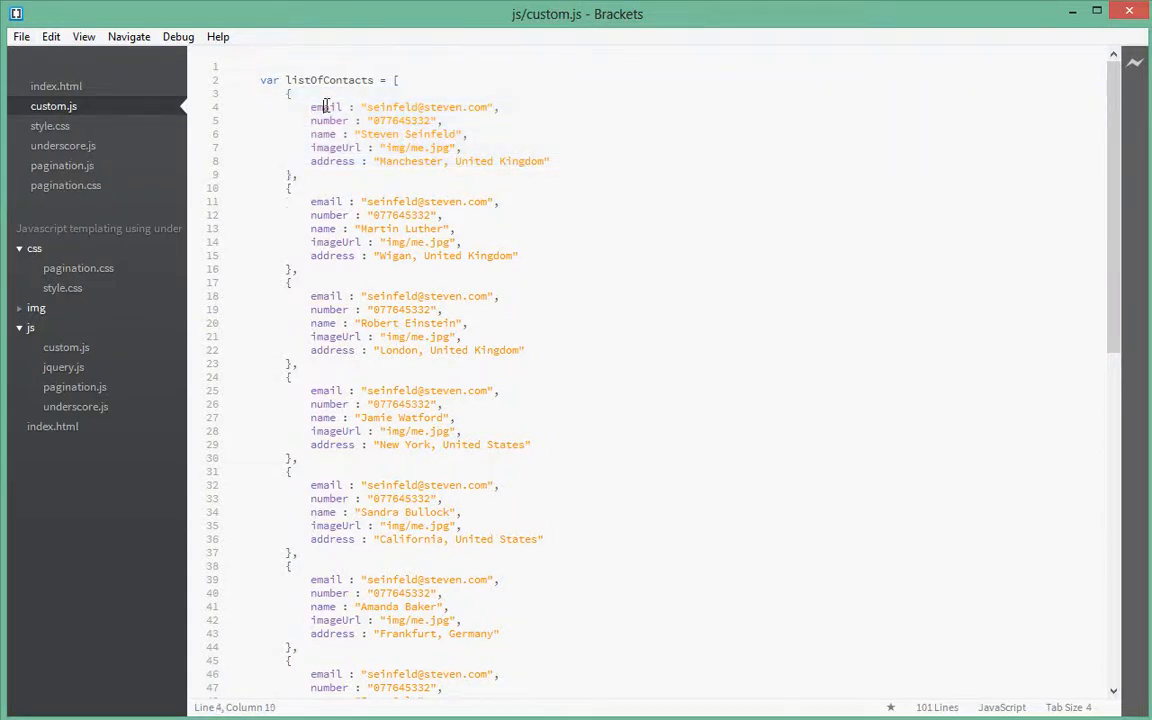
{"action": "double_click", "coordinate": [324, 108]}
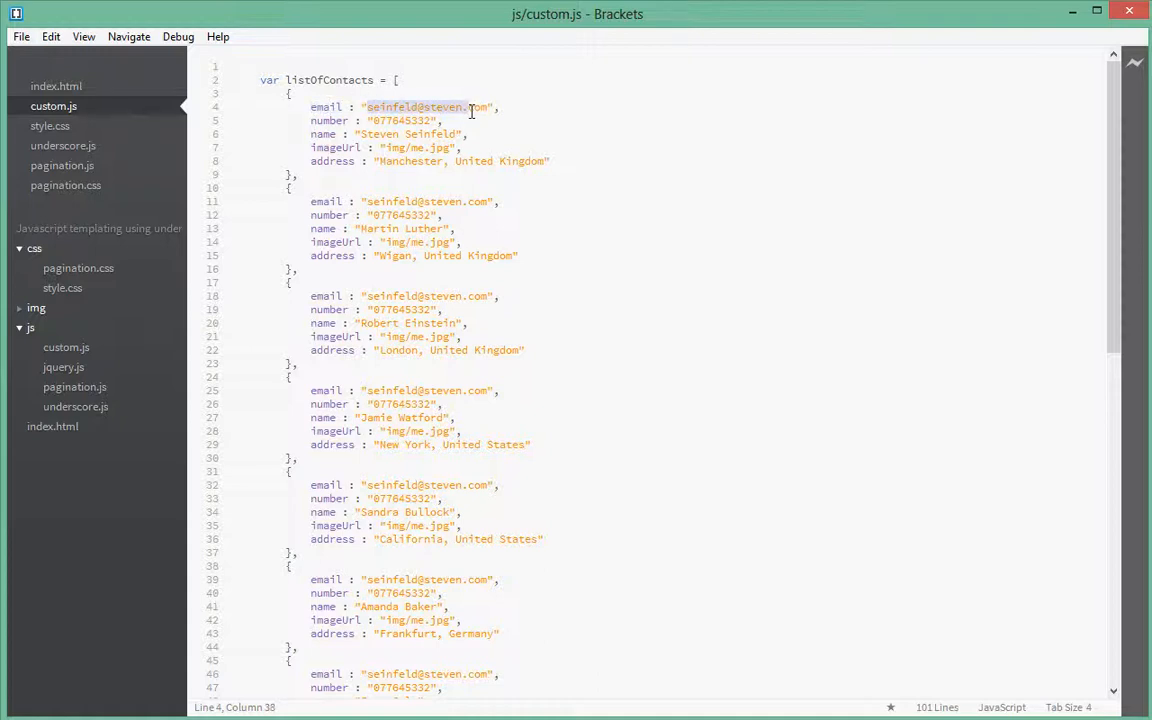
{"action": "left_click", "coordinate": [494, 108]}
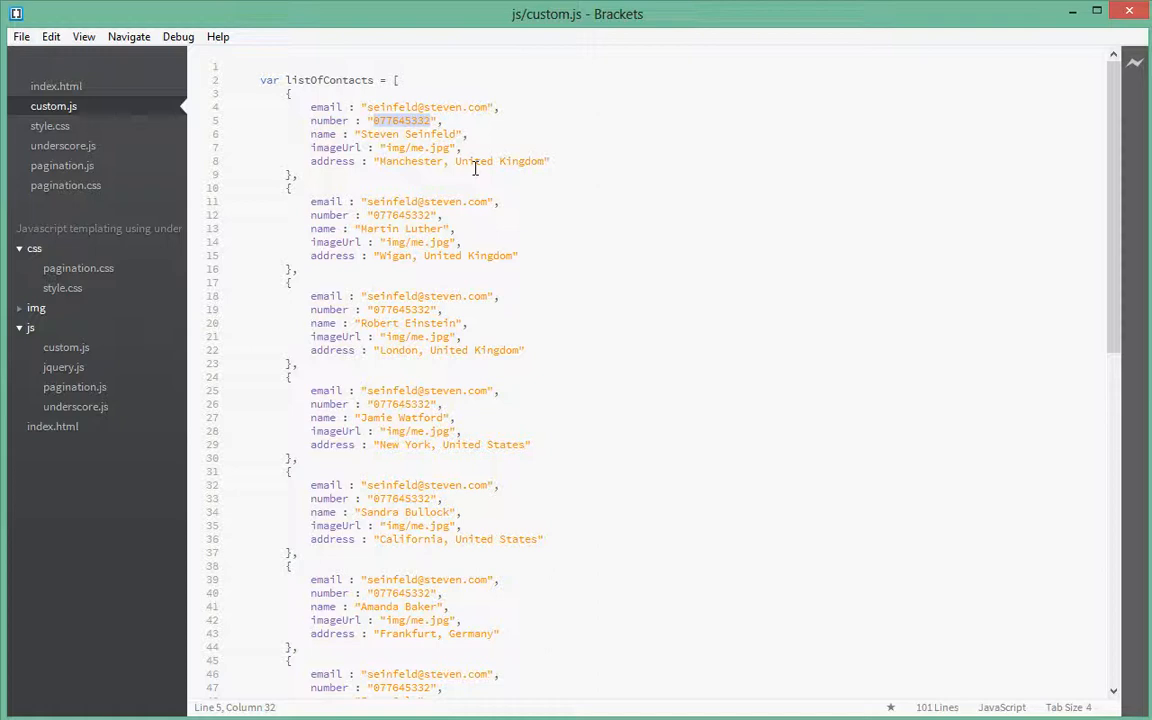
{"action": "mouse_move", "coordinate": [492, 160]}
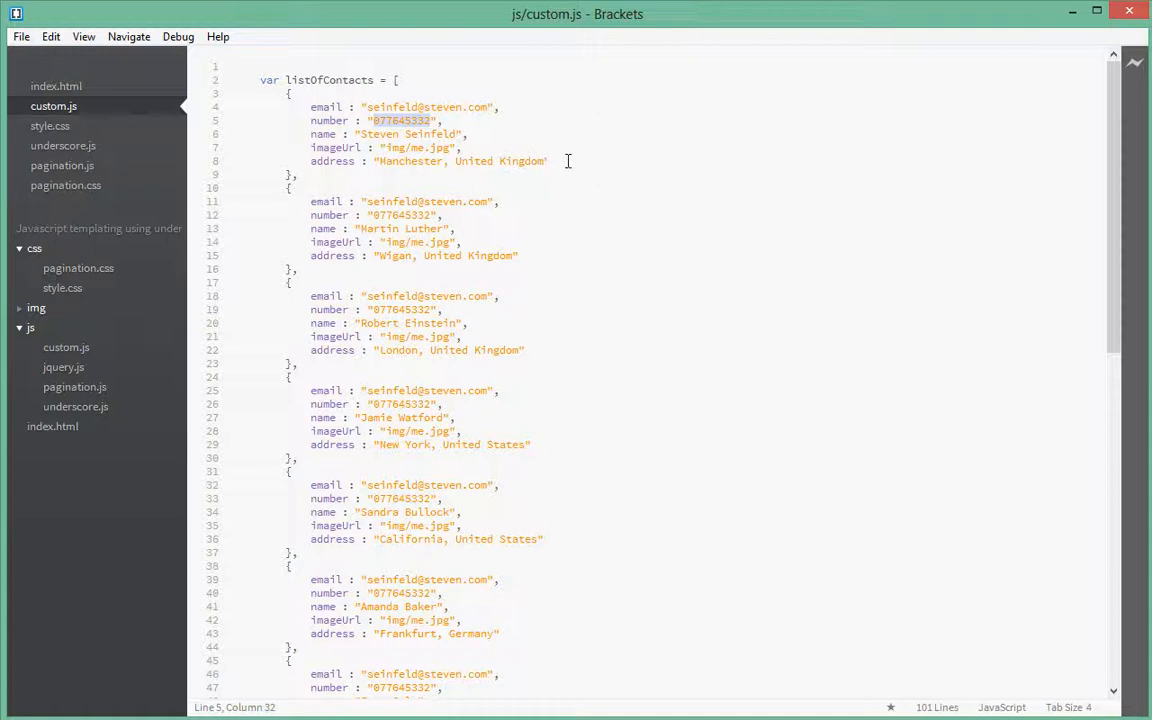
{"action": "left_click", "coordinate": [552, 160]}
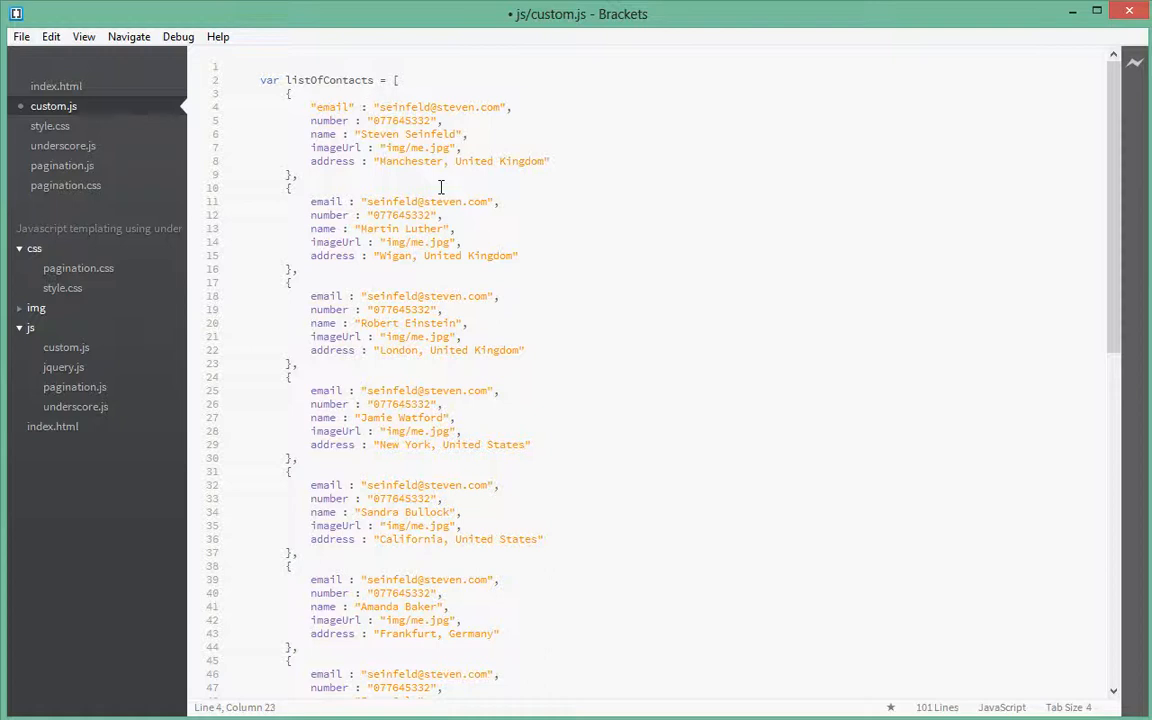
{"action": "double_click", "coordinate": [438, 108]}
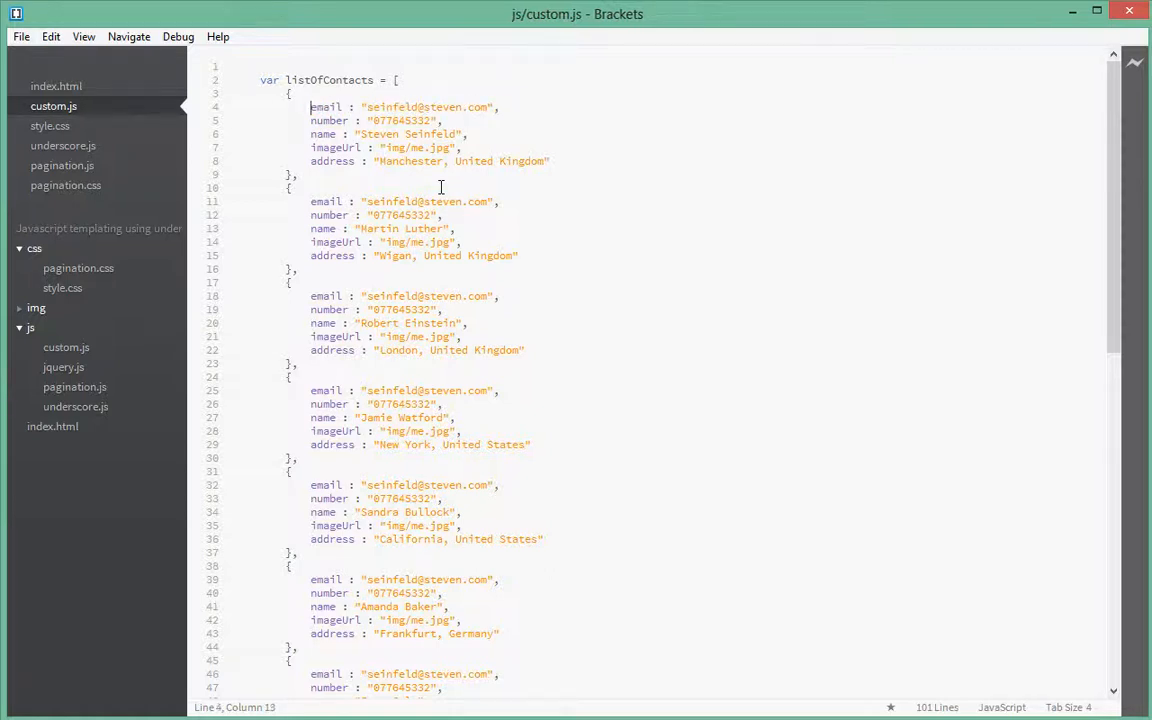
{"action": "double_click", "coordinate": [324, 108]}
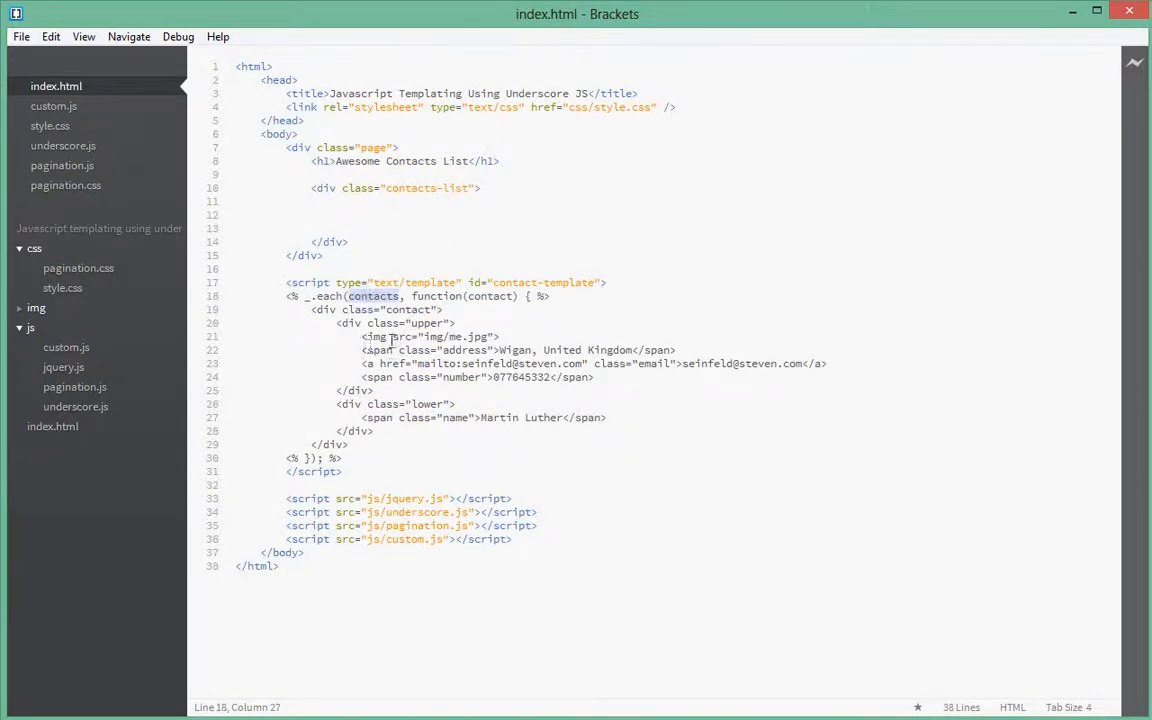
{"action": "left_click", "coordinate": [52, 106]}
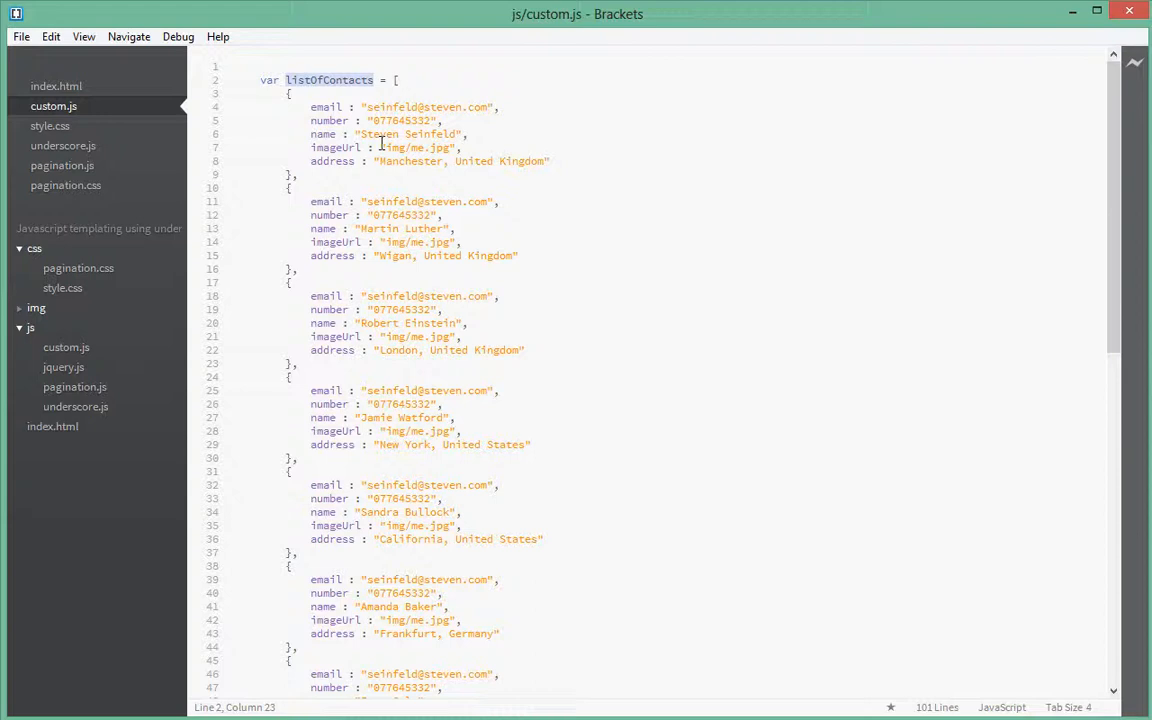
{"action": "left_click", "coordinate": [328, 120]}
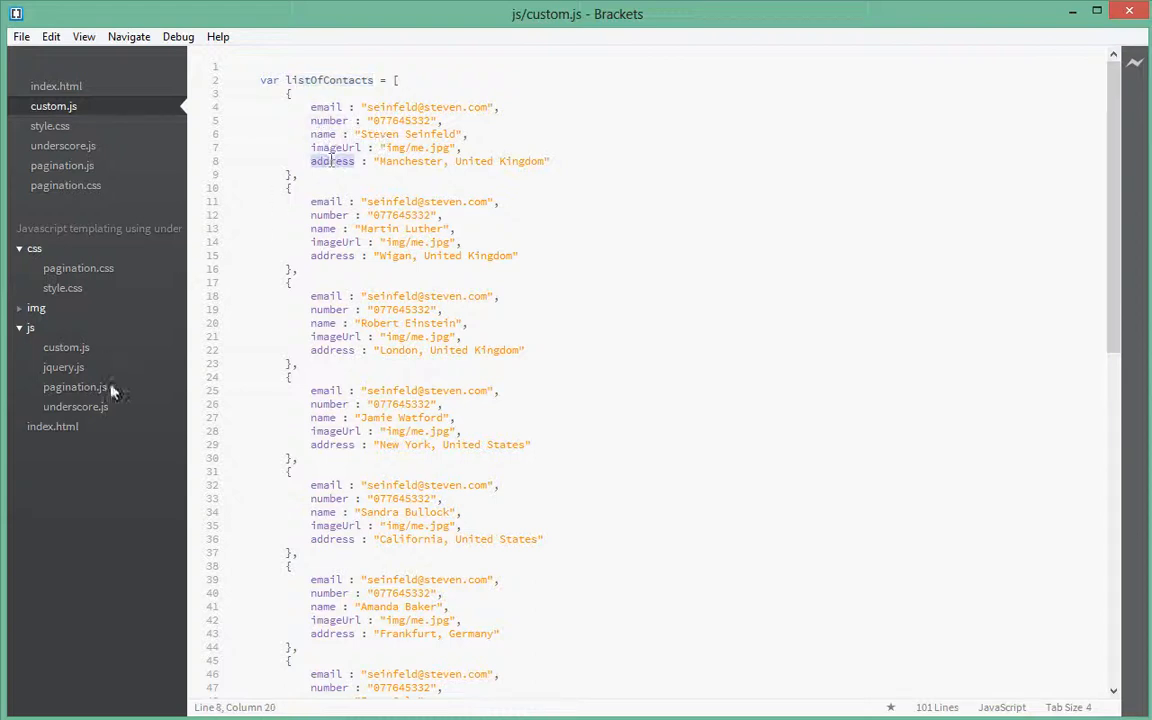
{"action": "left_click", "coordinate": [56, 86]}
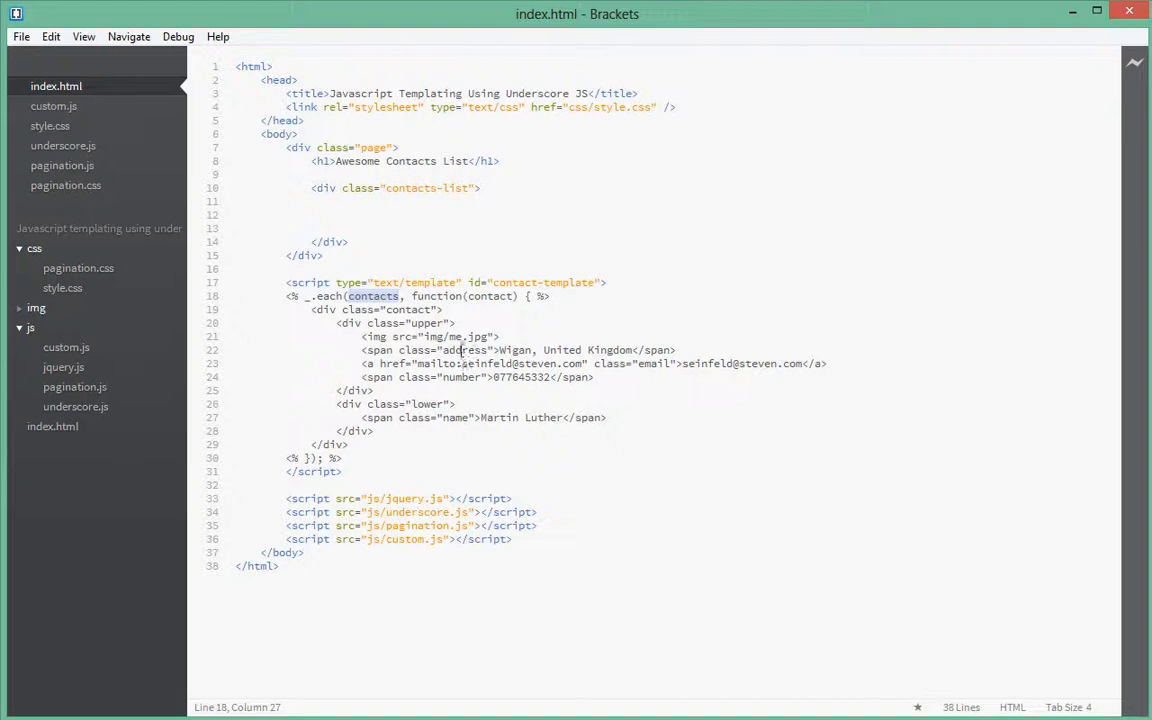
{"action": "left_click", "coordinate": [500, 350]}
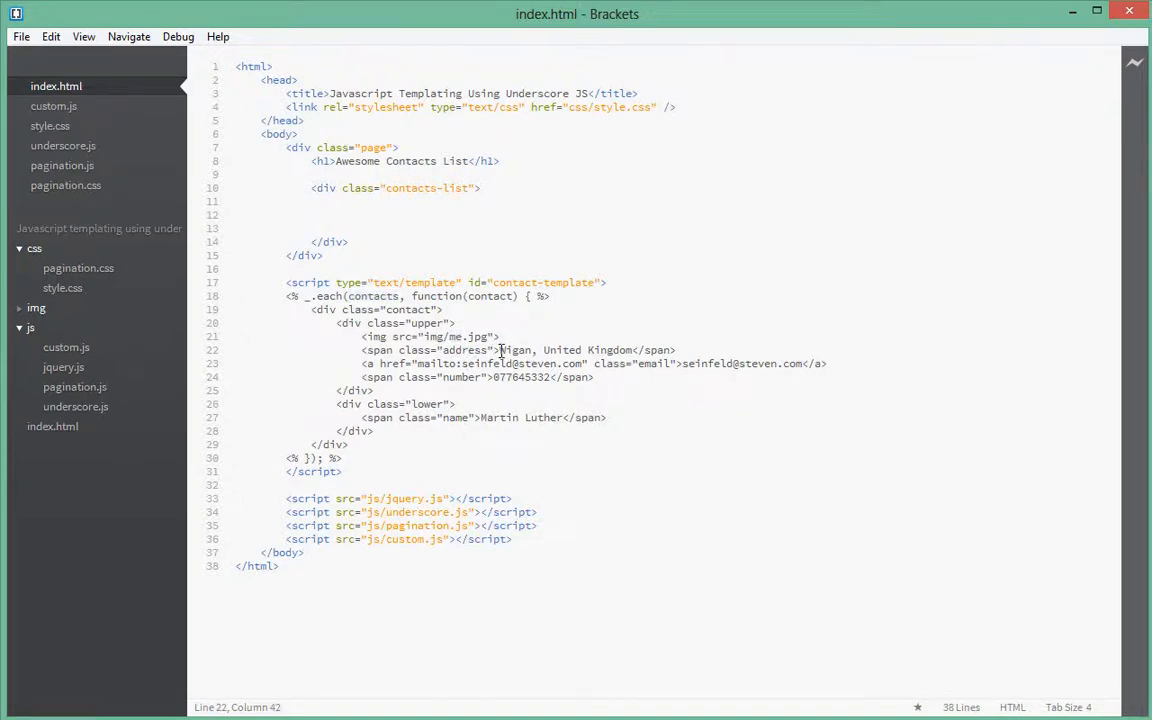
{"action": "left_click_drag", "start_coordinate": [500, 348], "coordinate": [632, 348]}
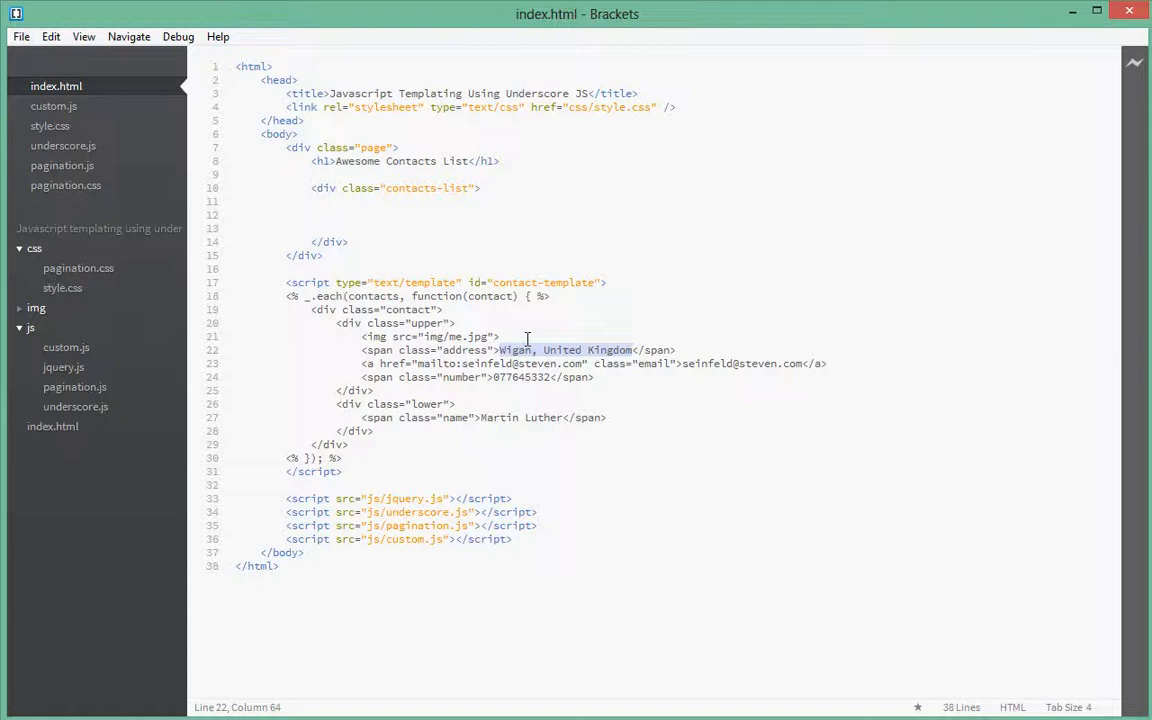
{"action": "mouse_move", "coordinate": [140, 388]}
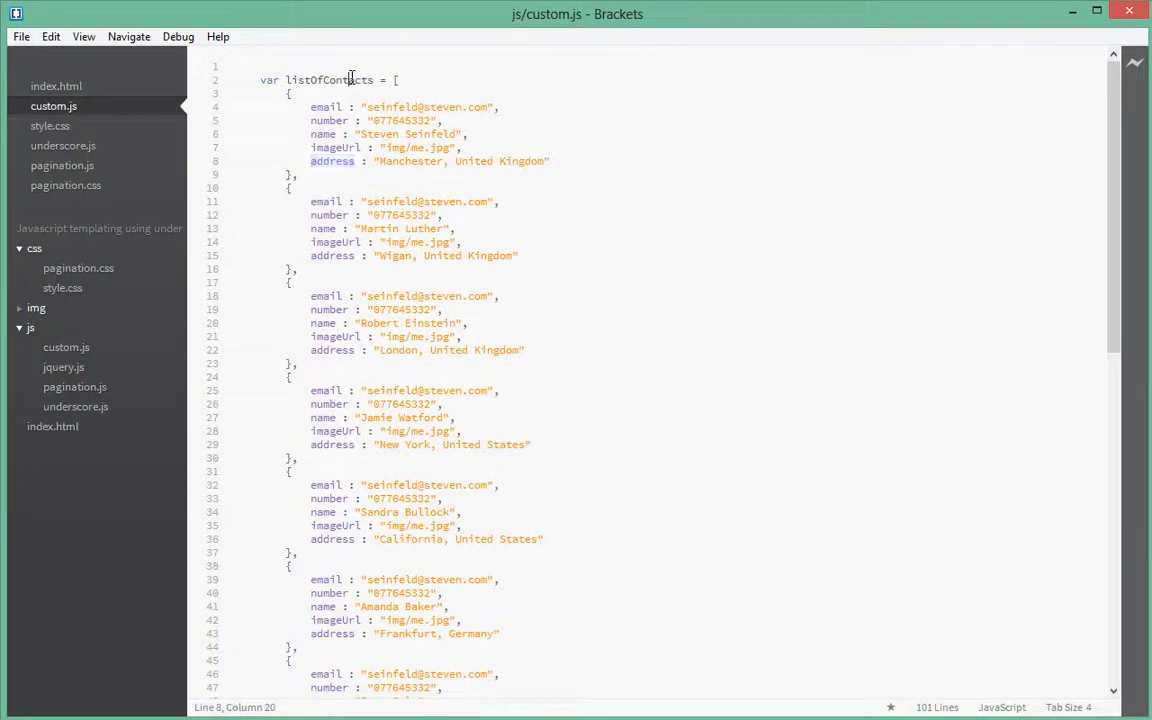
{"action": "double_click", "coordinate": [328, 80]}
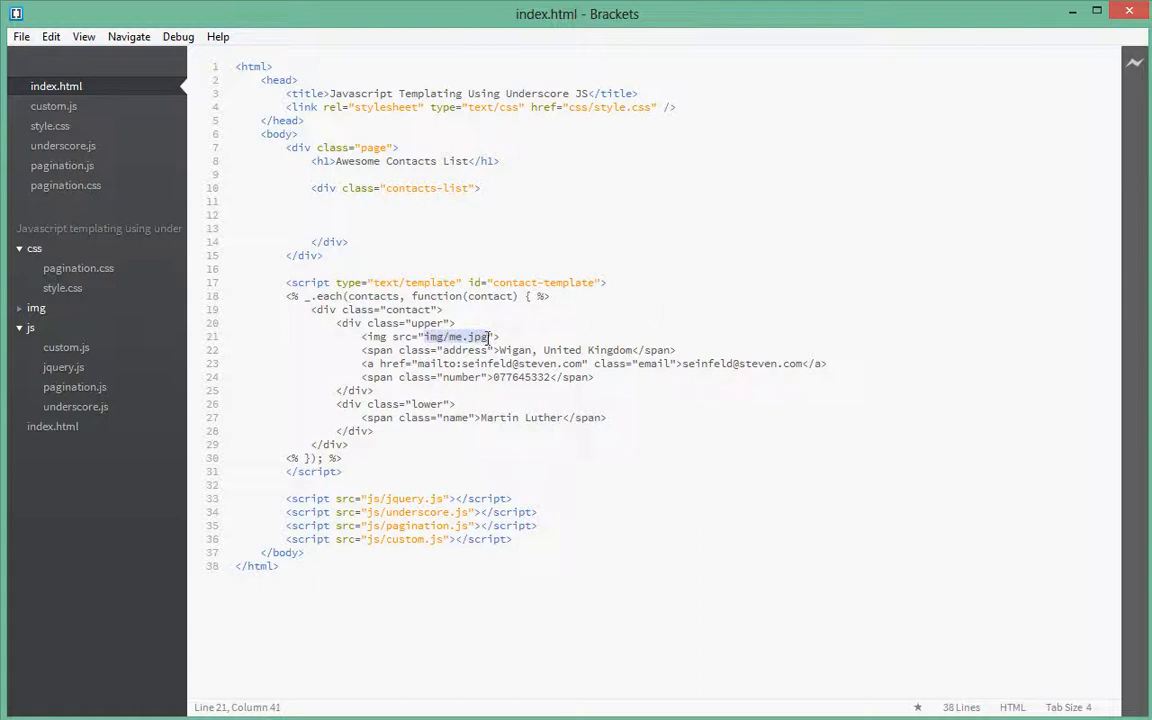
{"action": "key", "text": "Delete"}
{"action": "type", "text": "<"}
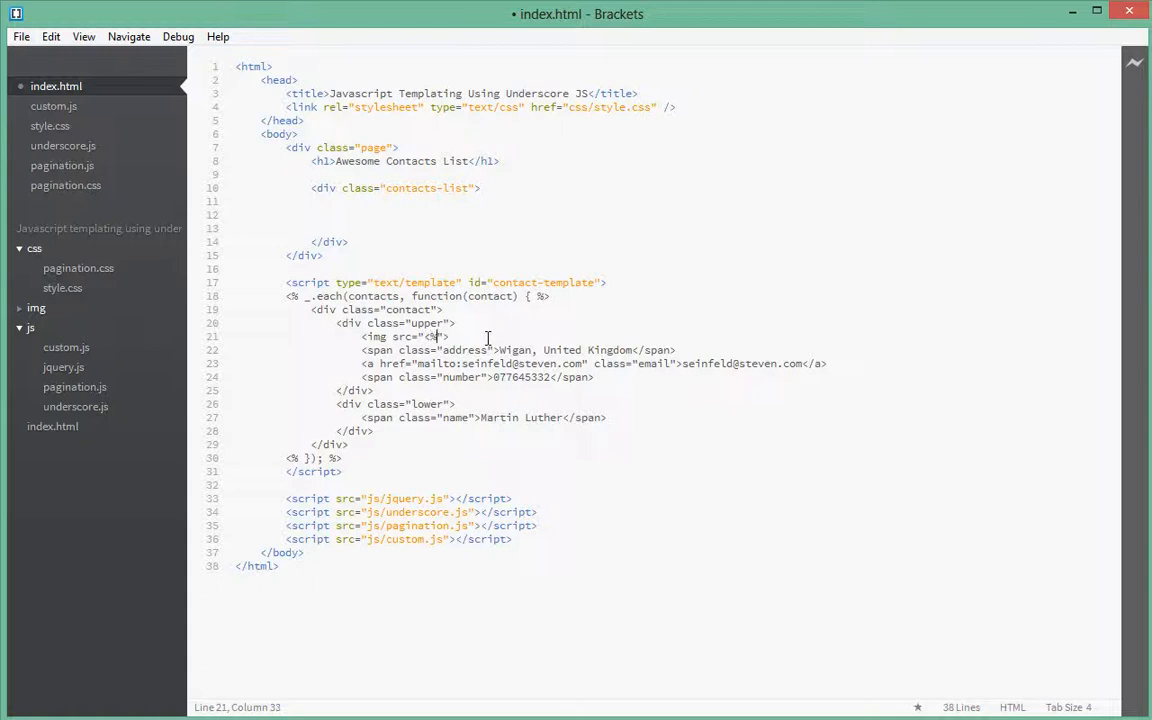
- Set the template image src to an Underscore tag reading contact.imageUrl
{"action": "type", "text": "%>"}
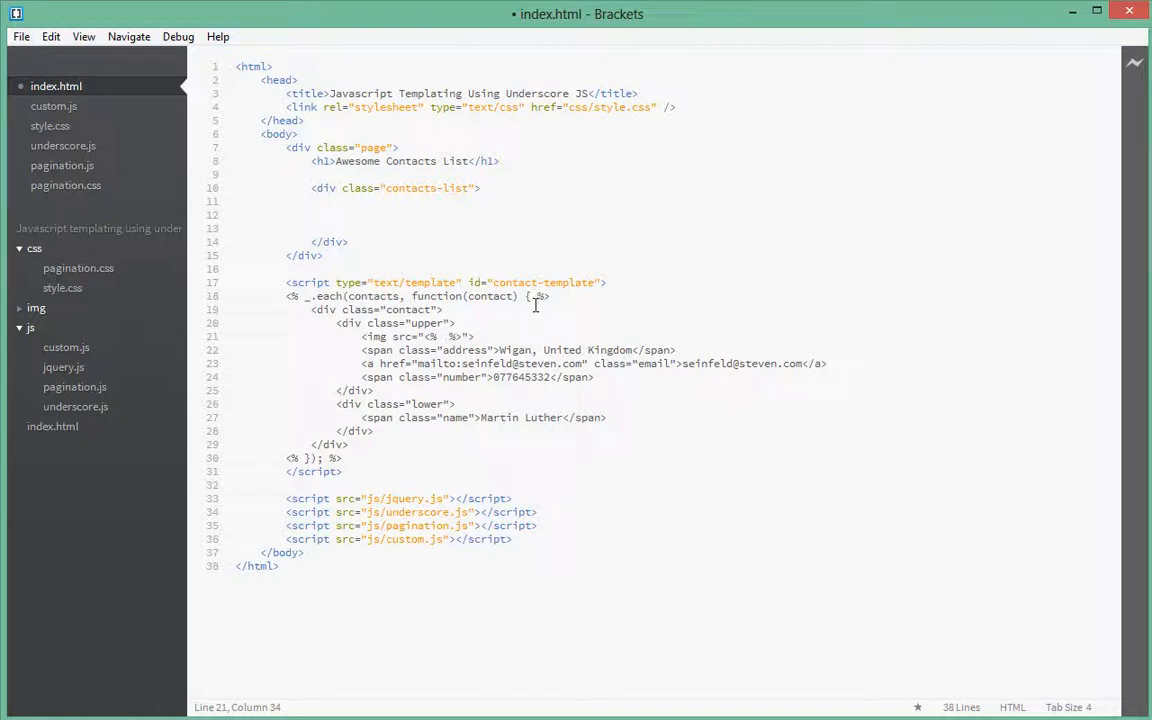
{"action": "type", "text": "contact."}
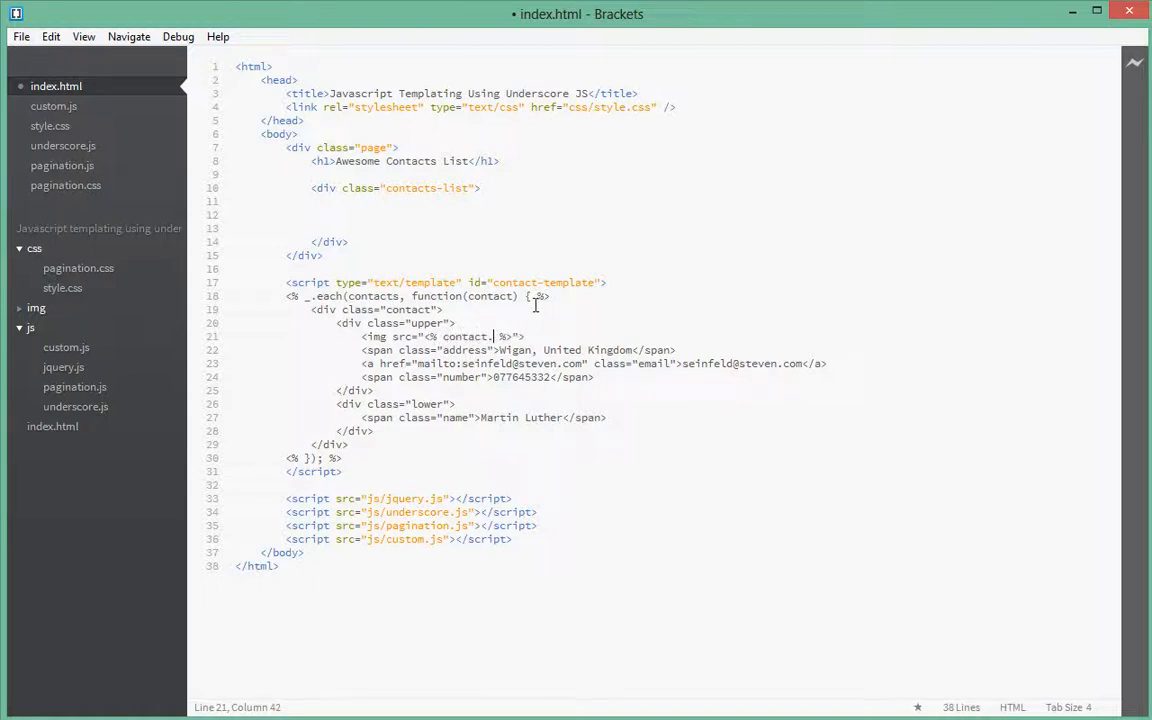
{"action": "type", "text": "imageUrl;"}
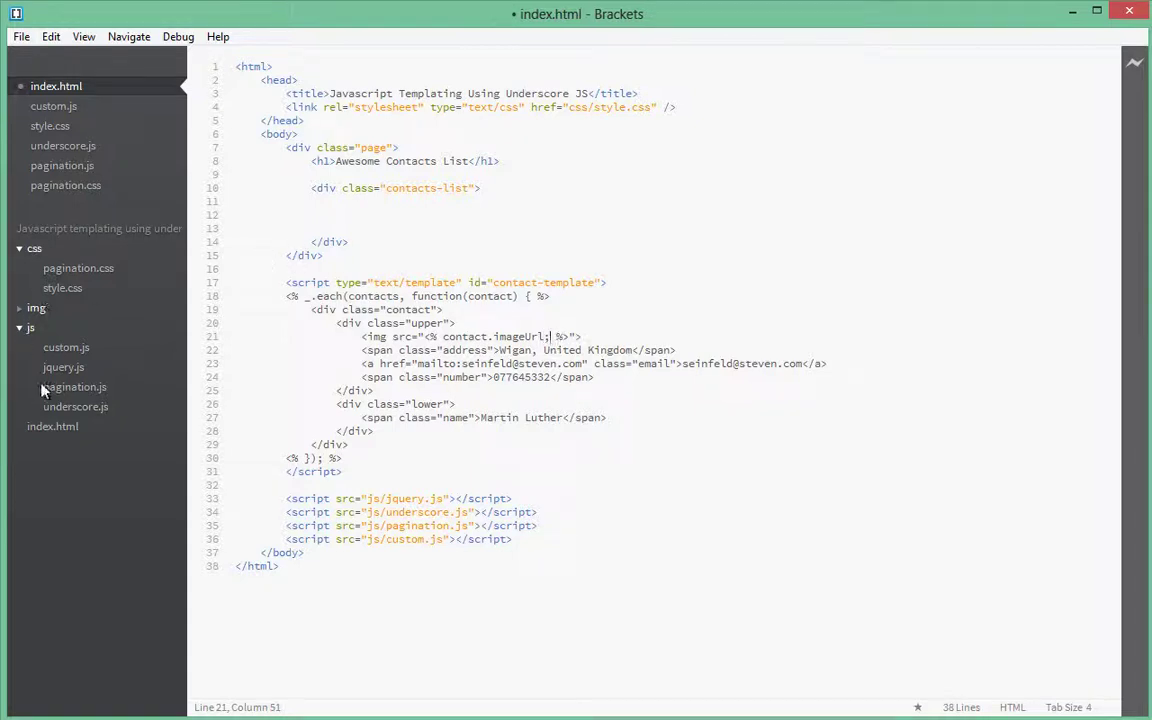
{"action": "mouse_move", "coordinate": [66, 348]}
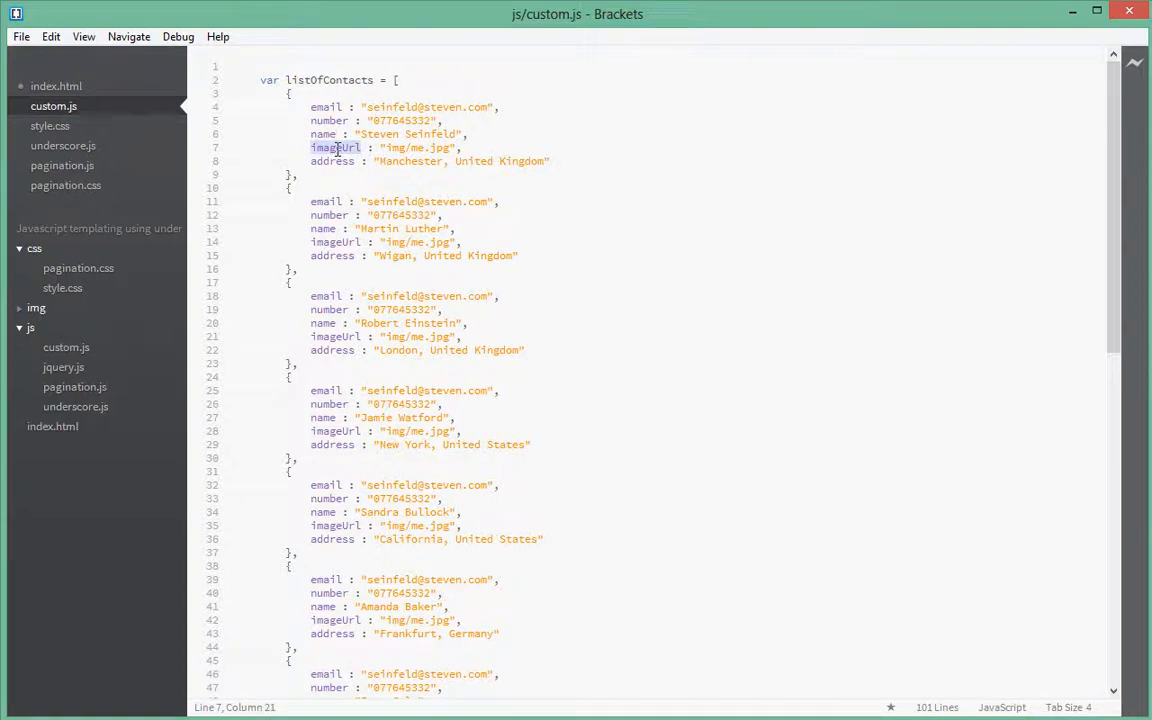
- Replace the hardcoded Wigan address in index.html with a contact.address tag, then check custom.js
{"action": "left_click", "coordinate": [52, 426]}
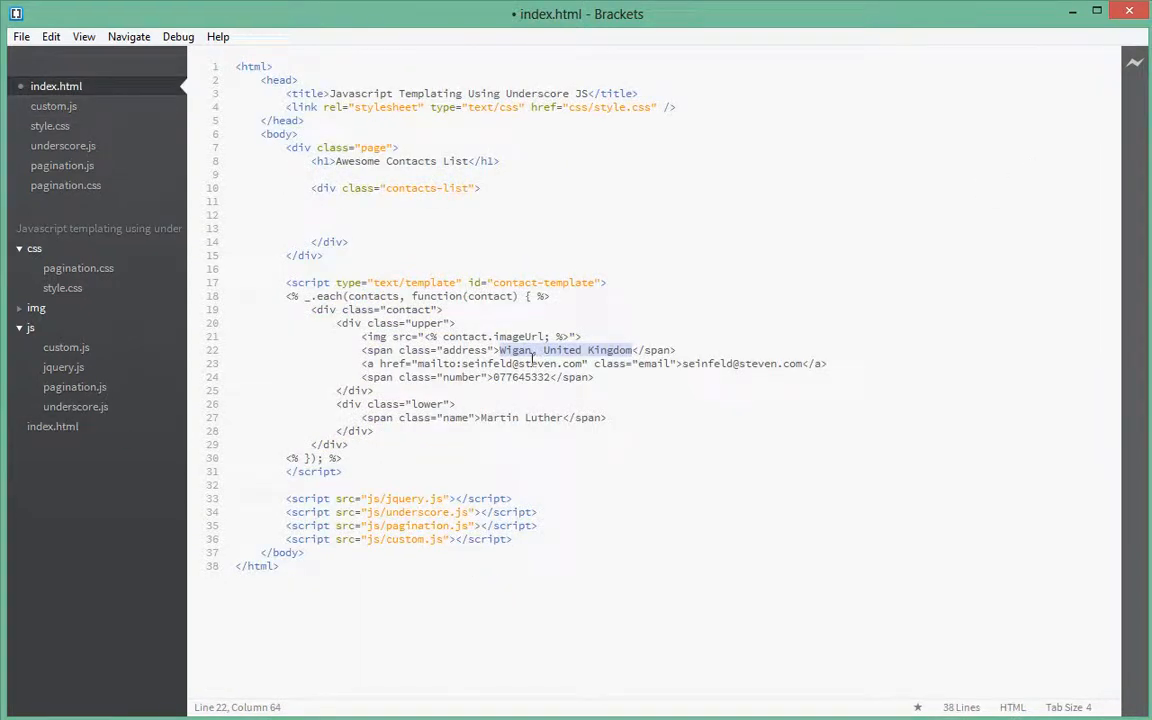
{"action": "key", "text": "Delete"}
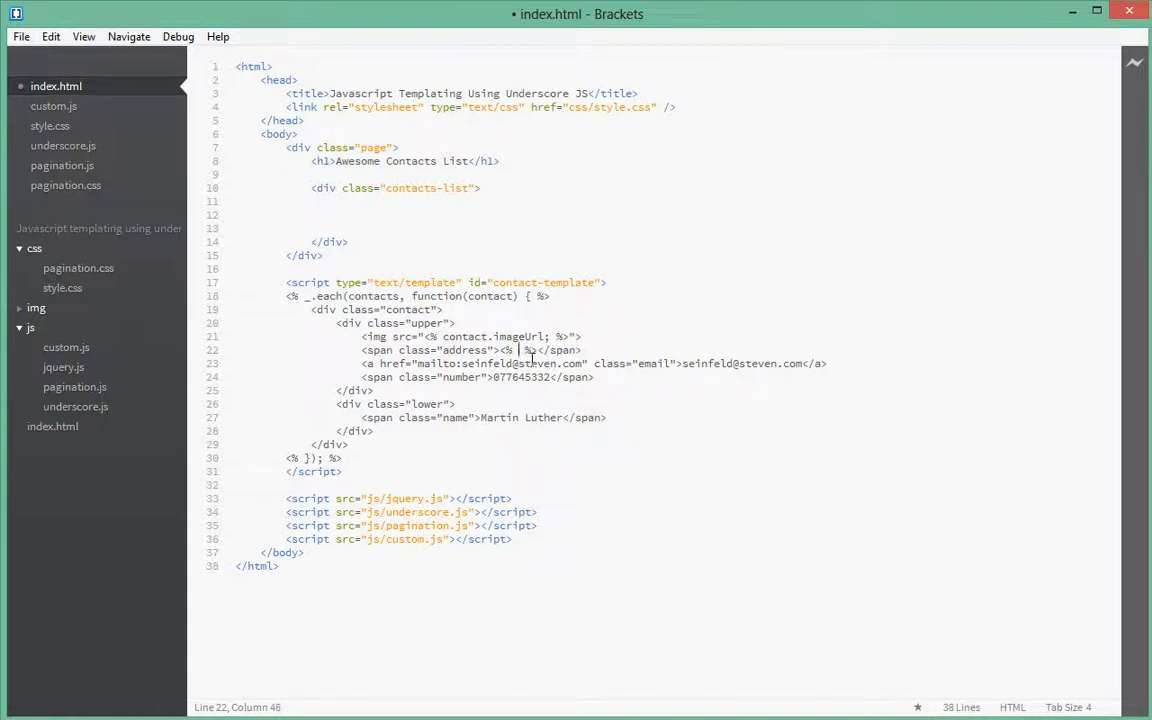
{"action": "type", "text": "contact.address;"}
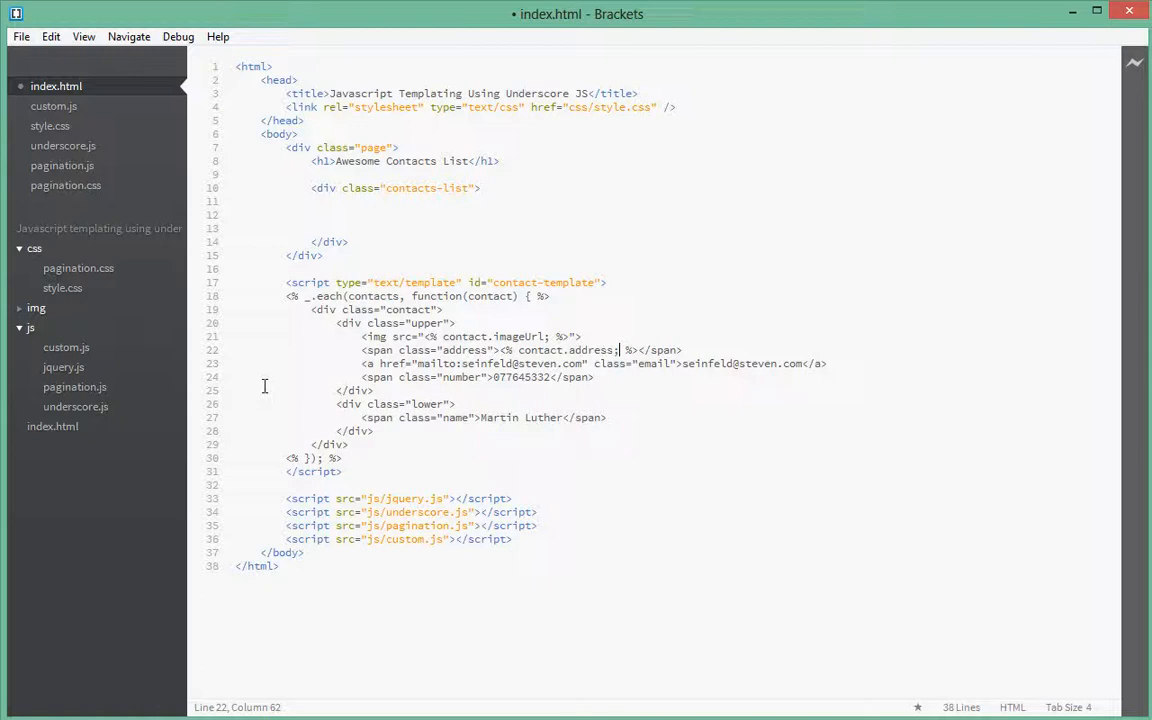
{"action": "left_click", "coordinate": [66, 348]}
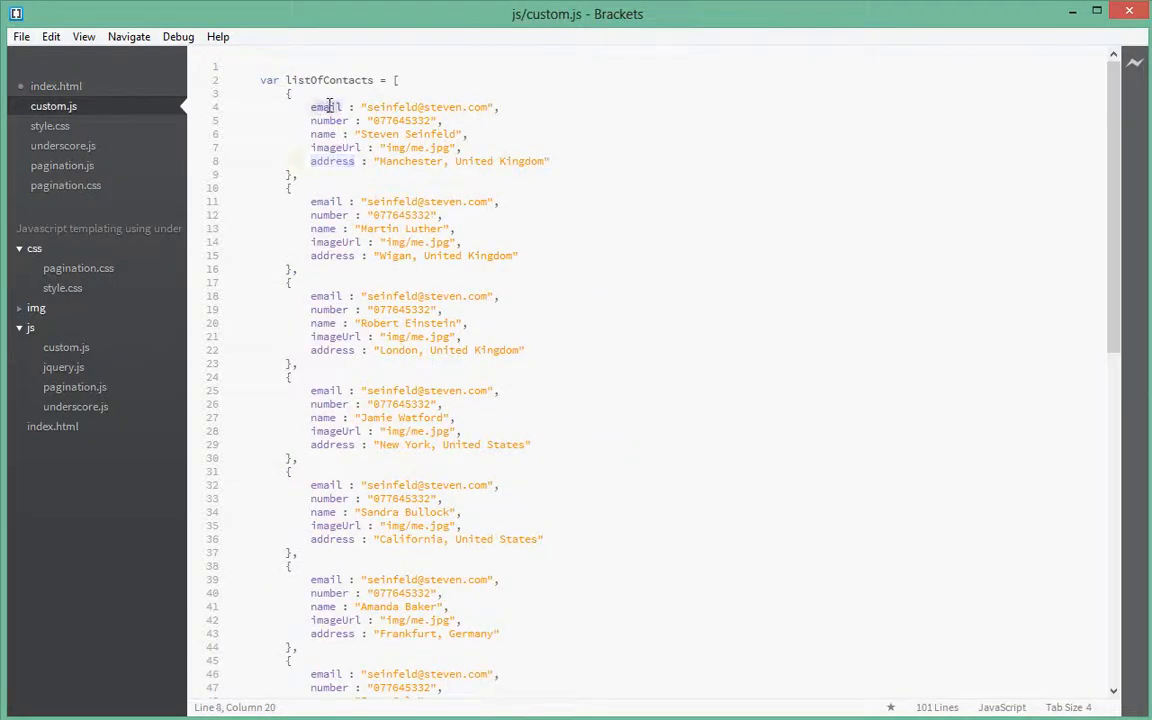
- Replace the hardcoded email link text with <%= contact.email; %> and the phone number with a contact.number tag
{"action": "double_click", "coordinate": [324, 108]}
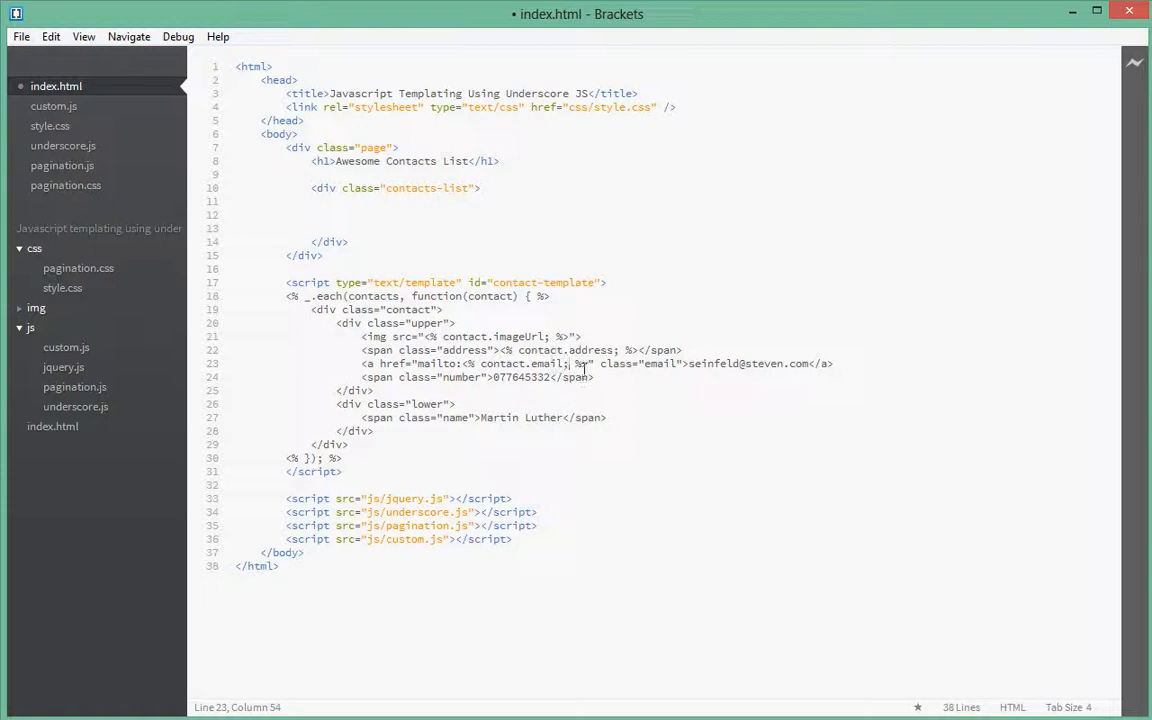
{"action": "left_click_drag", "start_coordinate": [588, 364], "coordinate": [464, 364]}
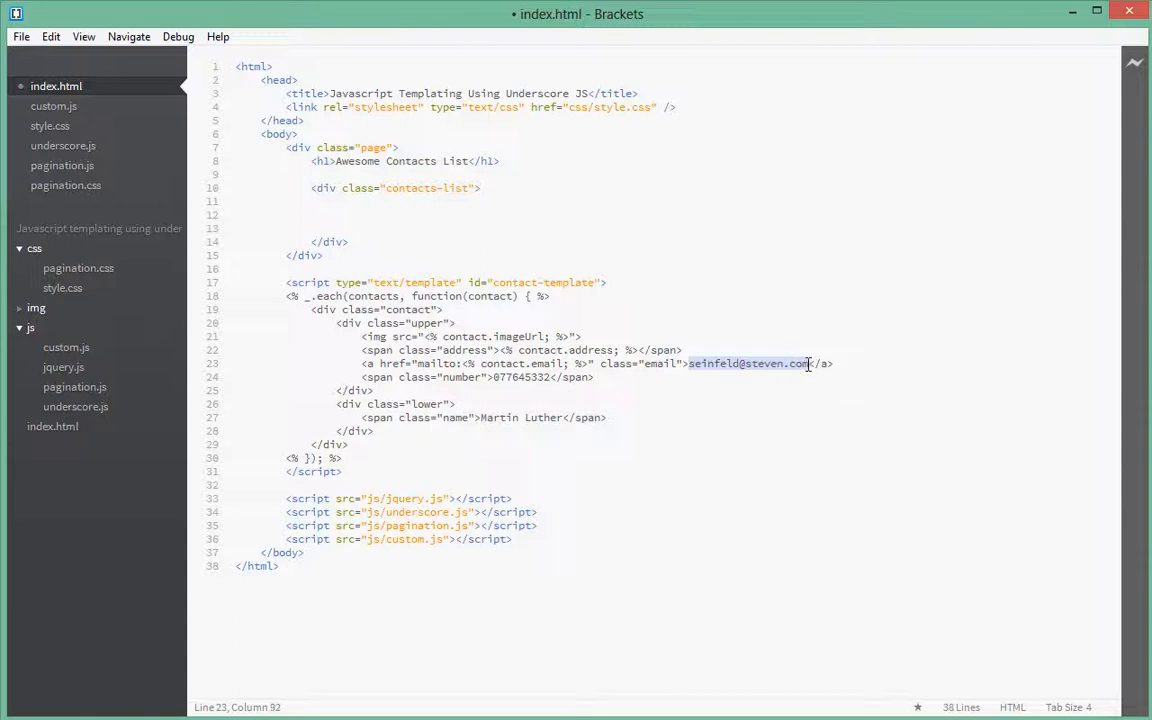
{"action": "type", "text": "<%= contact.email; %>"}
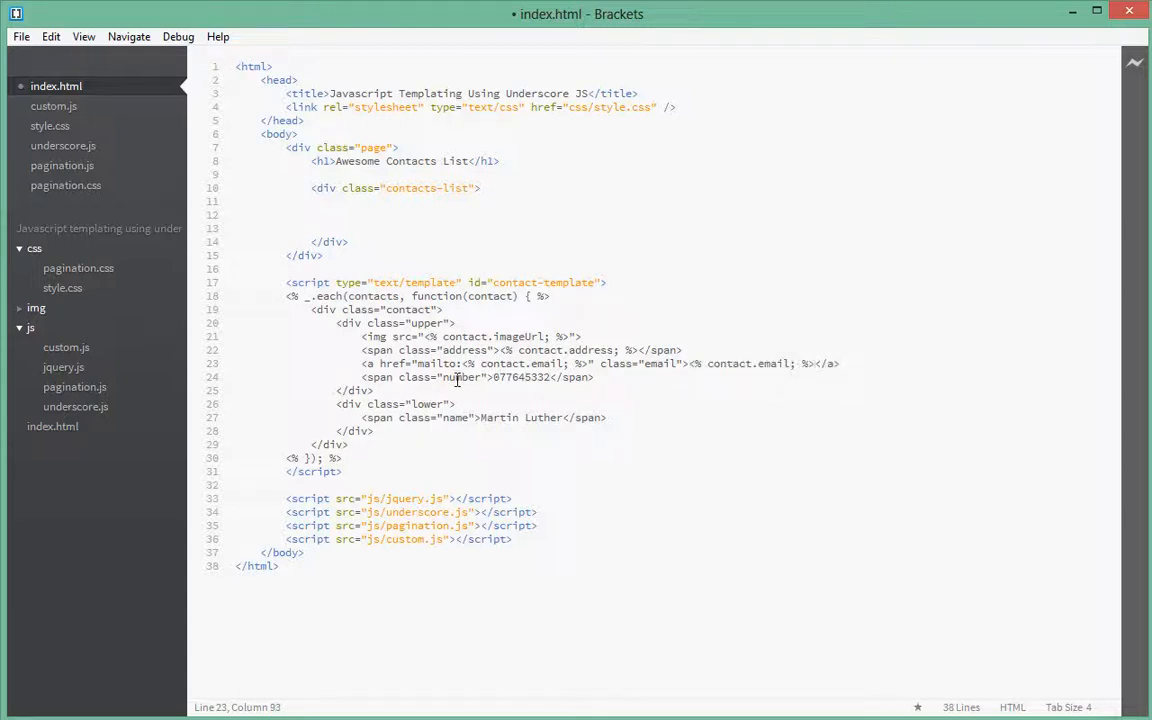
{"action": "left_click", "coordinate": [52, 106]}
{"action": "type", "text": "<% contact. %>"}
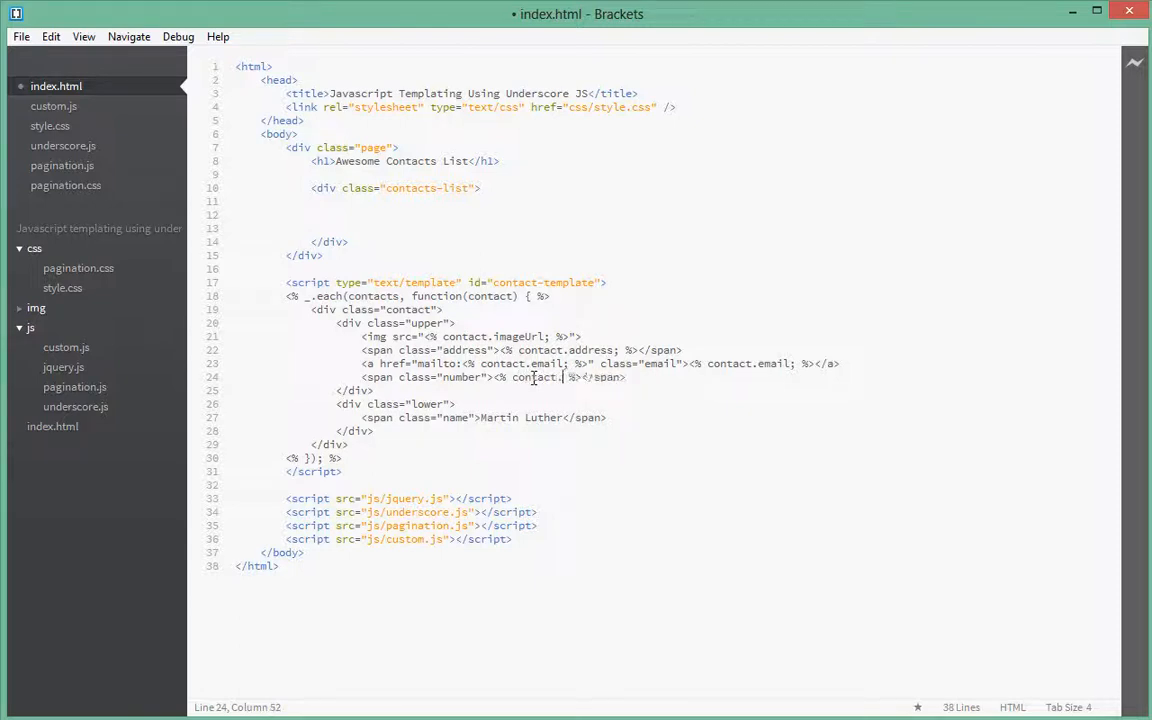
{"action": "type", "text": "number;"}
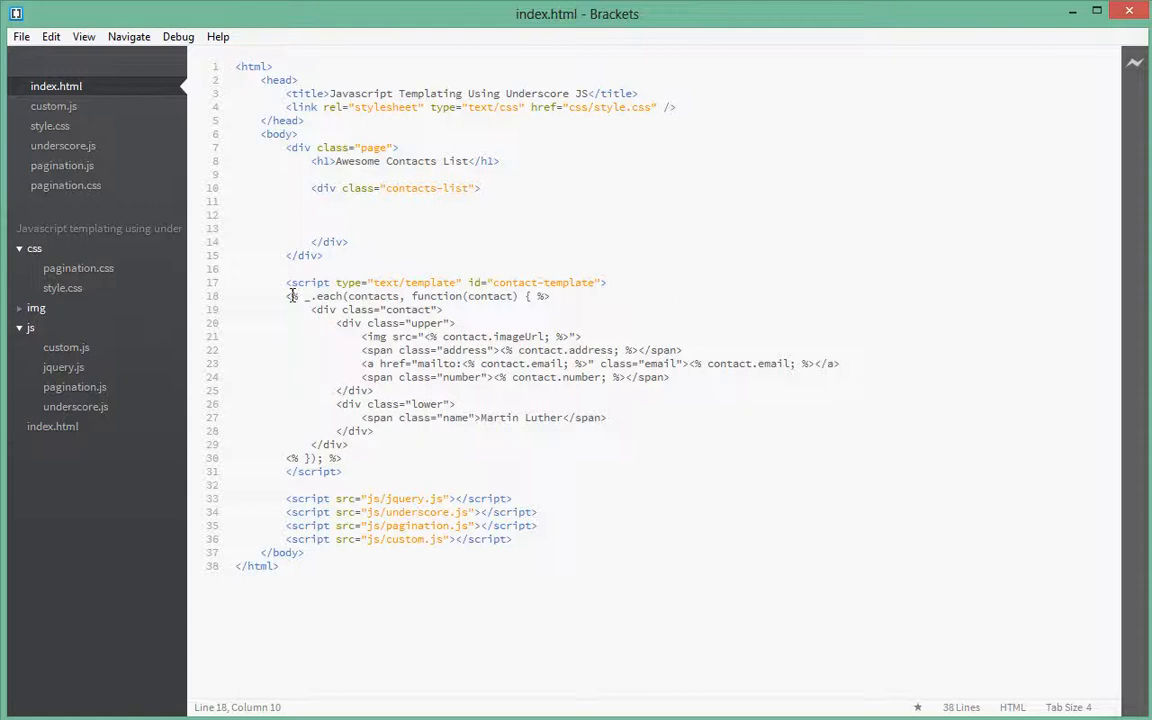
- Add = to the imageUrl, address and email tags so they print their values as <%=
{"action": "left_click", "coordinate": [548, 296]}
{"action": "type", "text": "="}
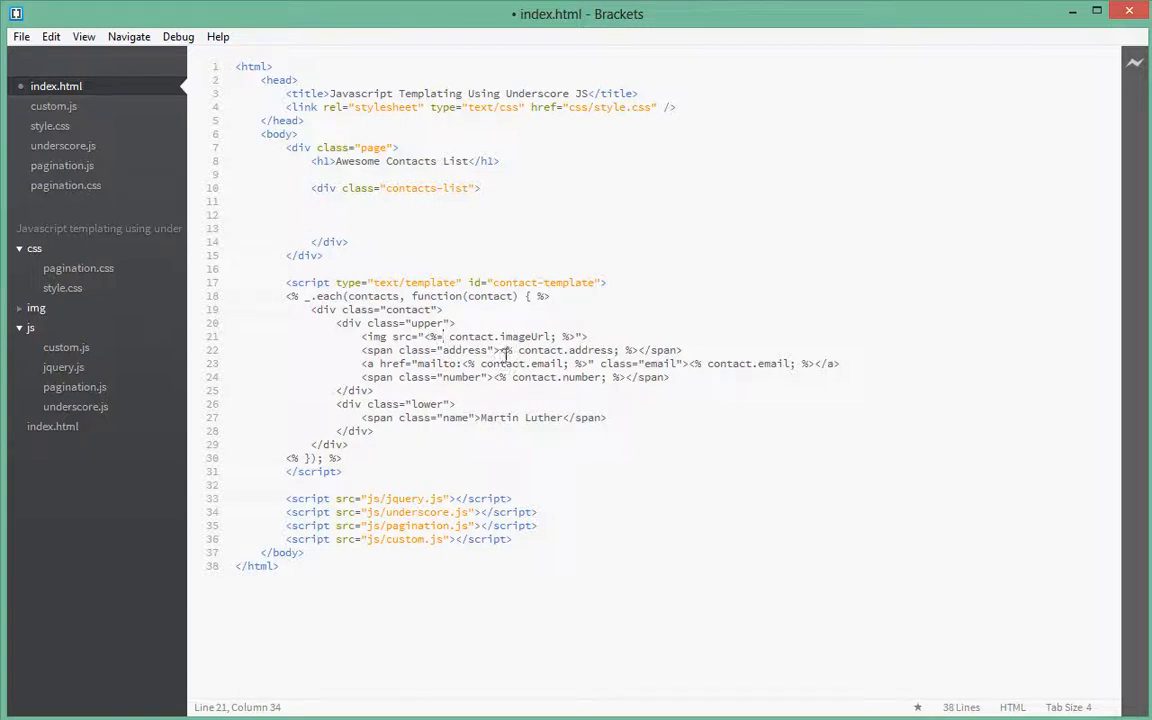
{"action": "left_click", "coordinate": [514, 350]}
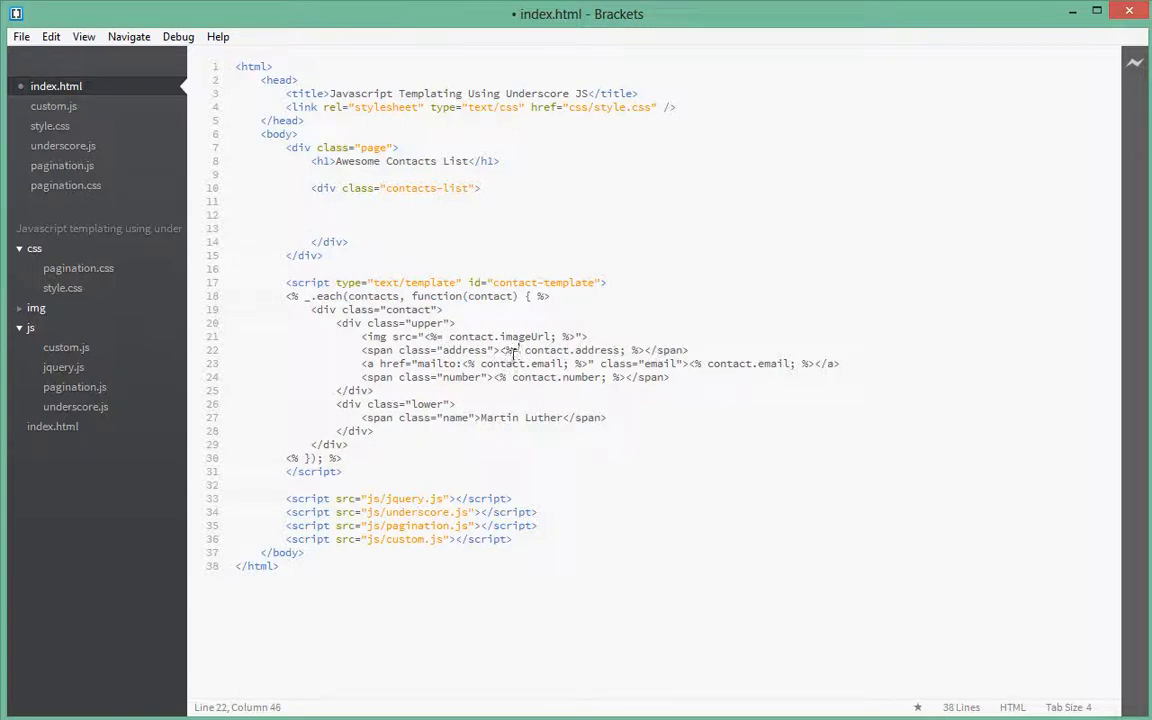
{"action": "left_click", "coordinate": [482, 364]}
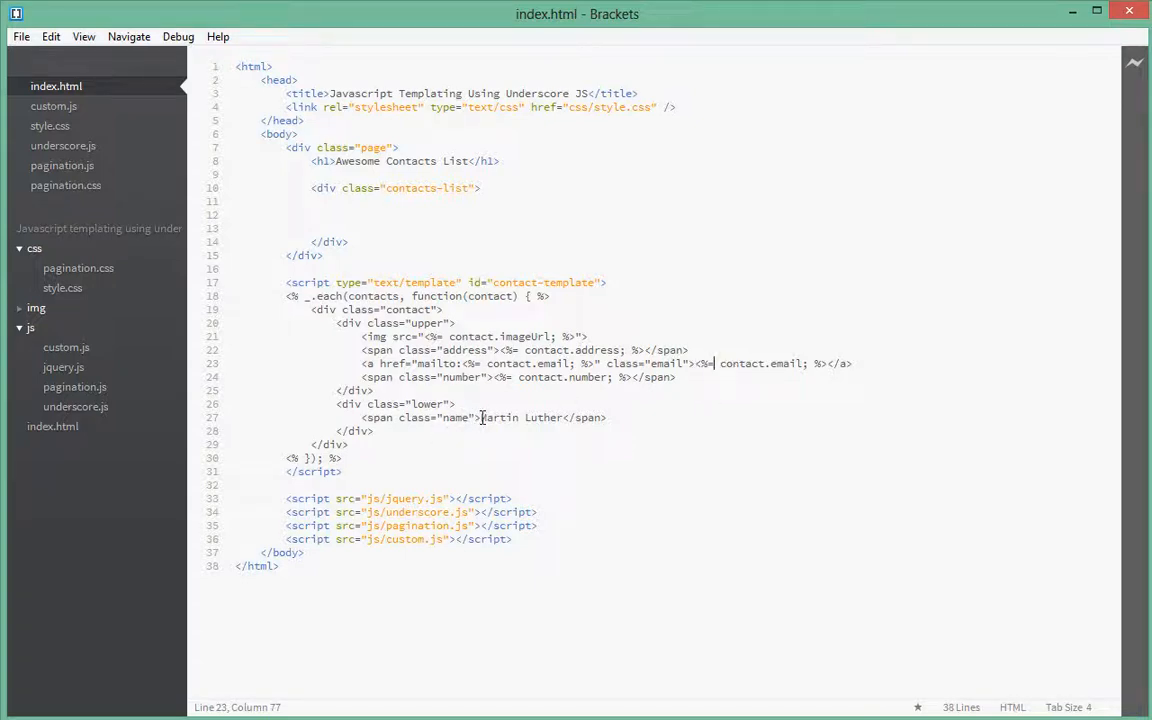
{"action": "mouse_move", "coordinate": [52, 426]}
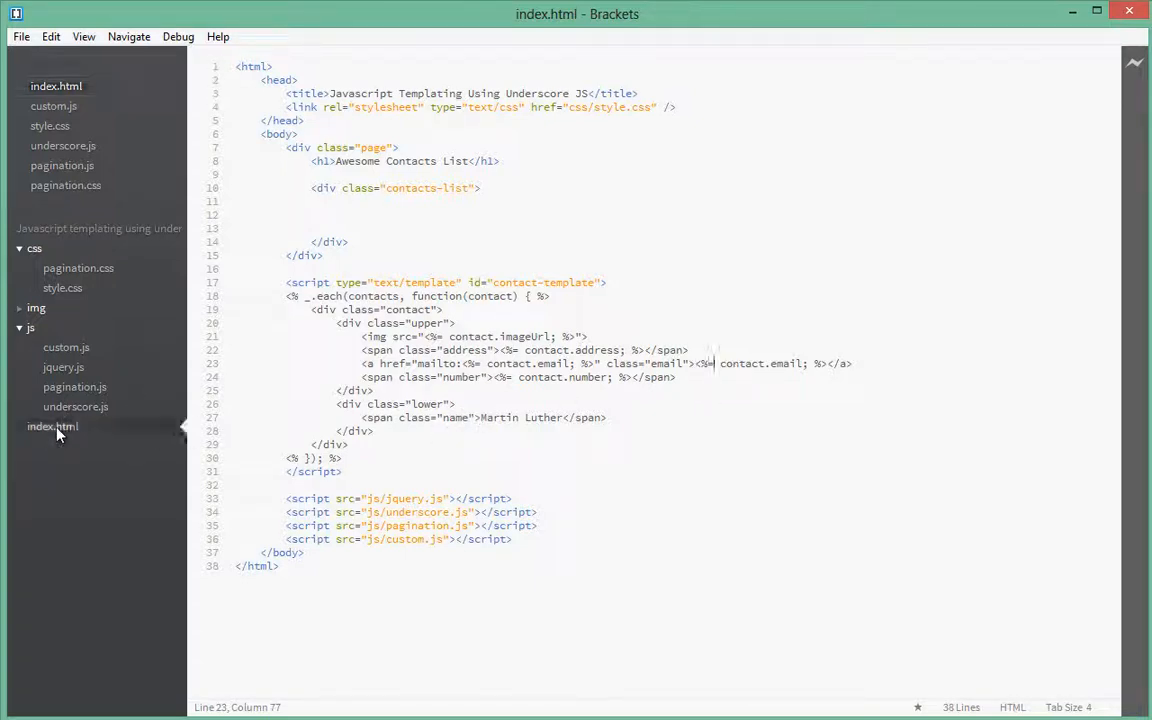
- Replace Martin Luther in the name span with <%= contact.name; %>, save, and return to custom.js
{"action": "left_click", "coordinate": [54, 104]}
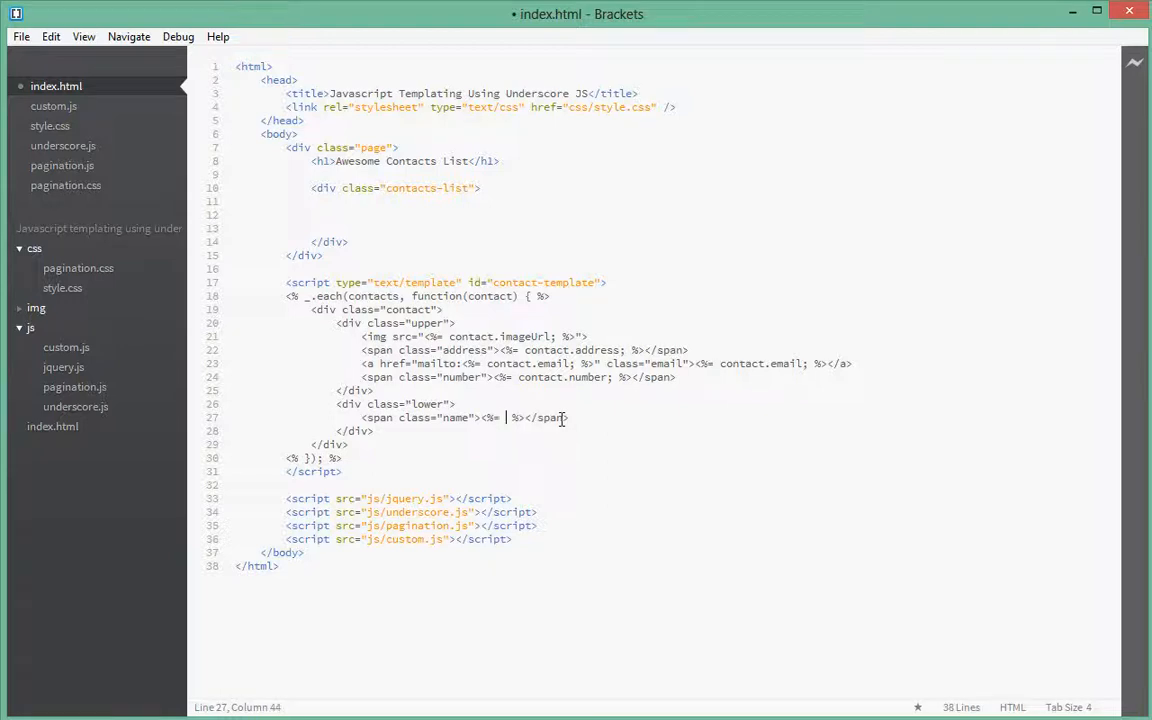
{"action": "type", "text": "contact"}
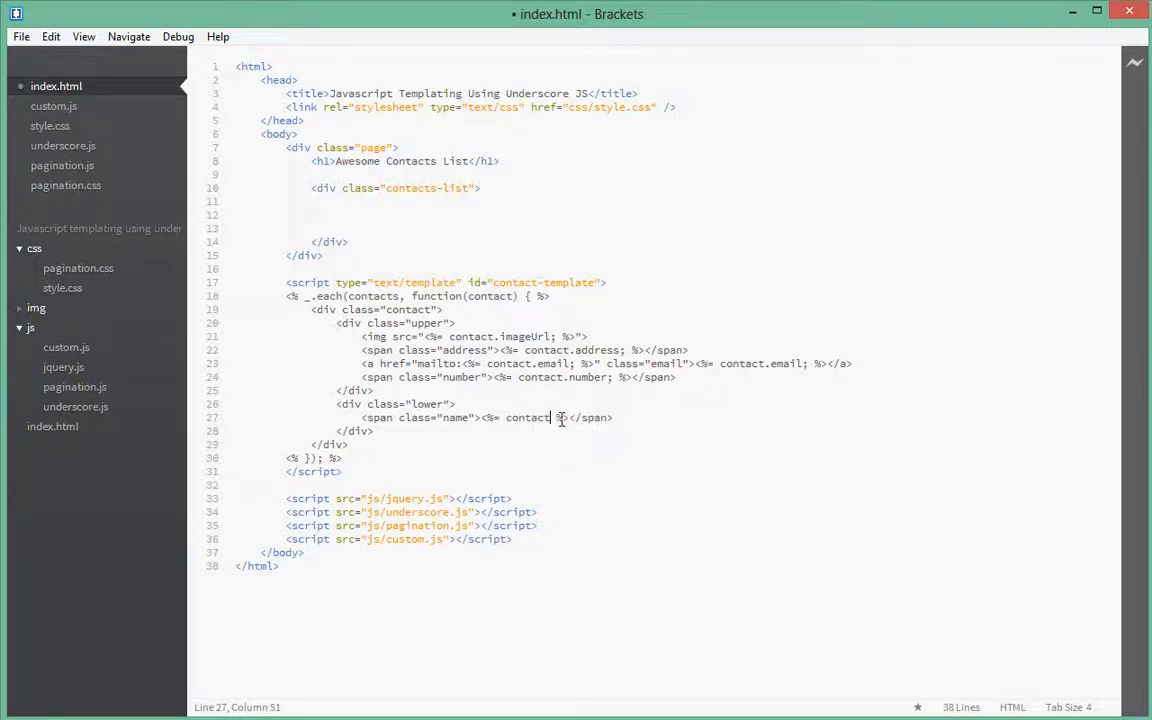
{"action": "type", "text": ".name;"}
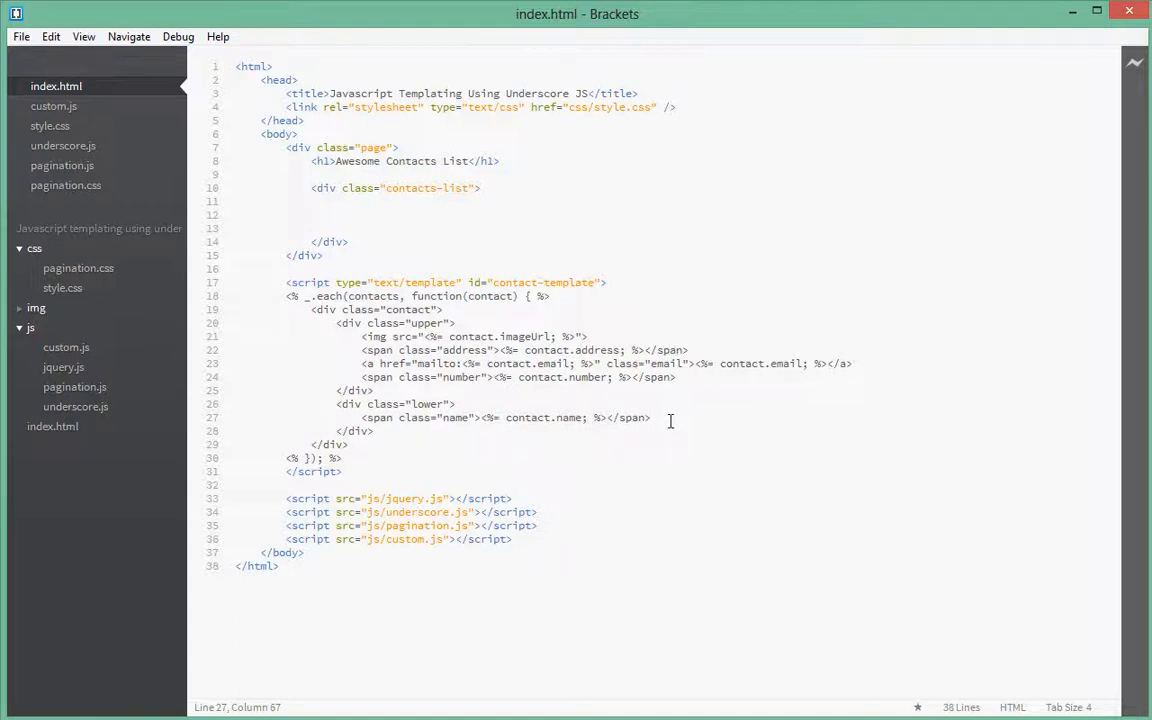
{"action": "left_click_drag", "start_coordinate": [336, 322], "coordinate": [650, 418]}
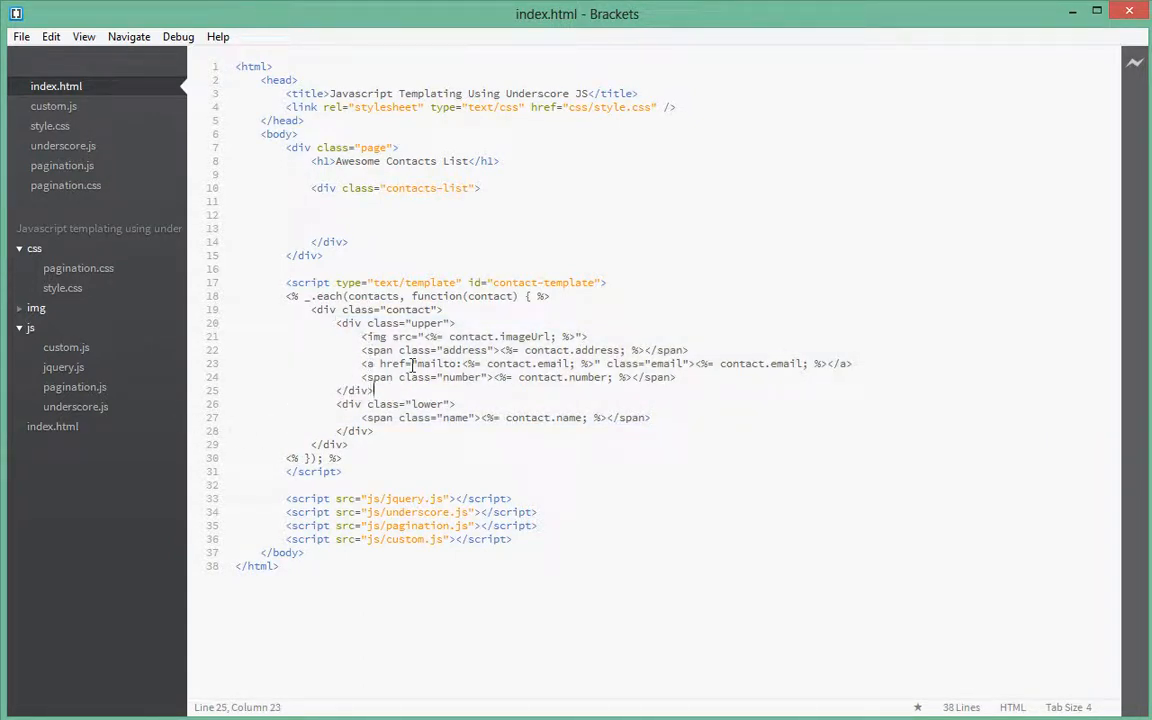
{"action": "left_click", "coordinate": [52, 104]}
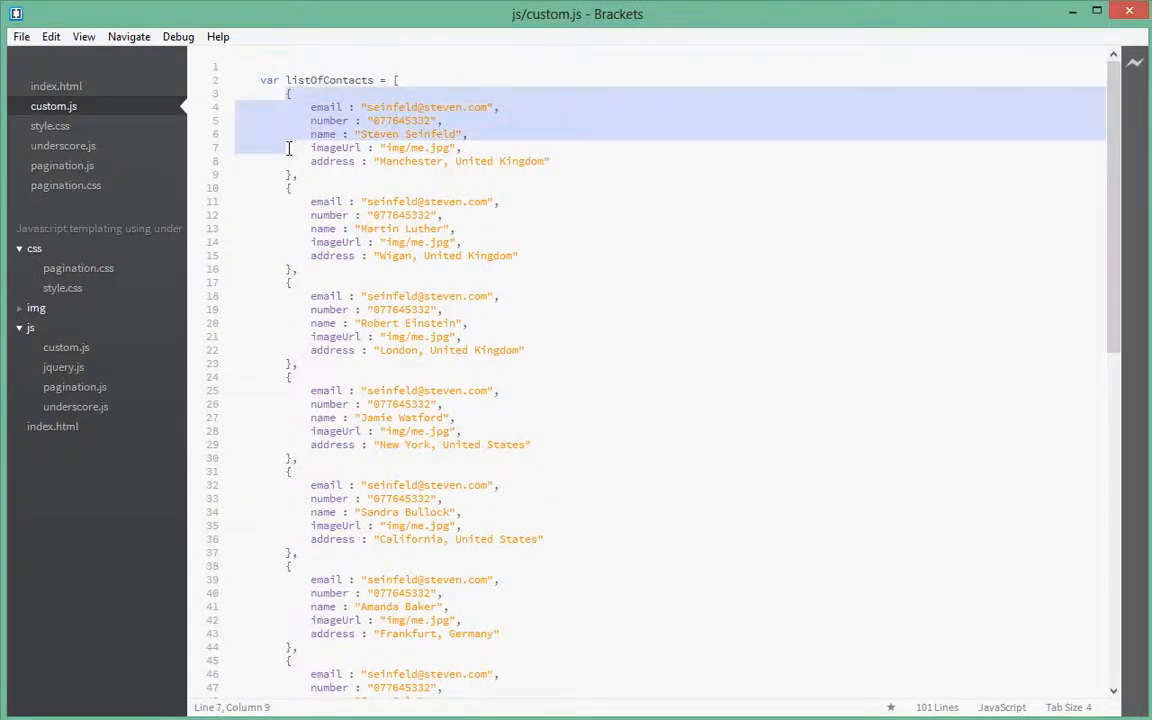
- Deselect the first contact object's lines in custom.js after reviewing its fields
{"action": "left_click", "coordinate": [292, 174]}
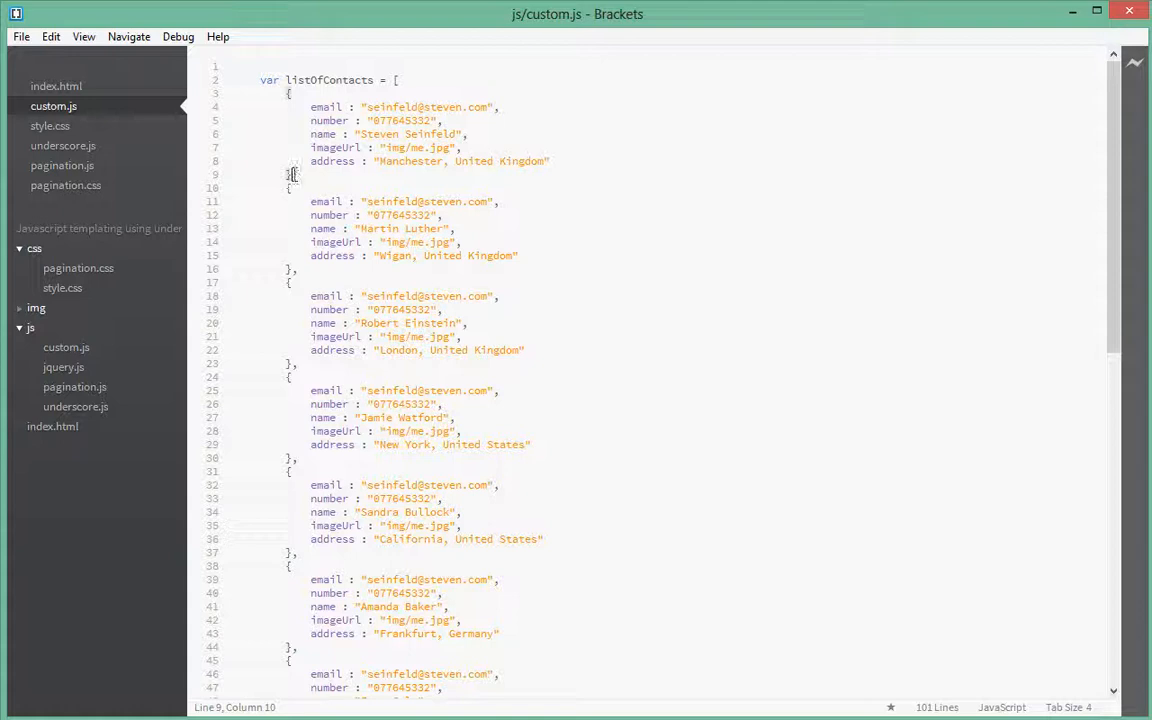
{"action": "mouse_move", "coordinate": [292, 174]}
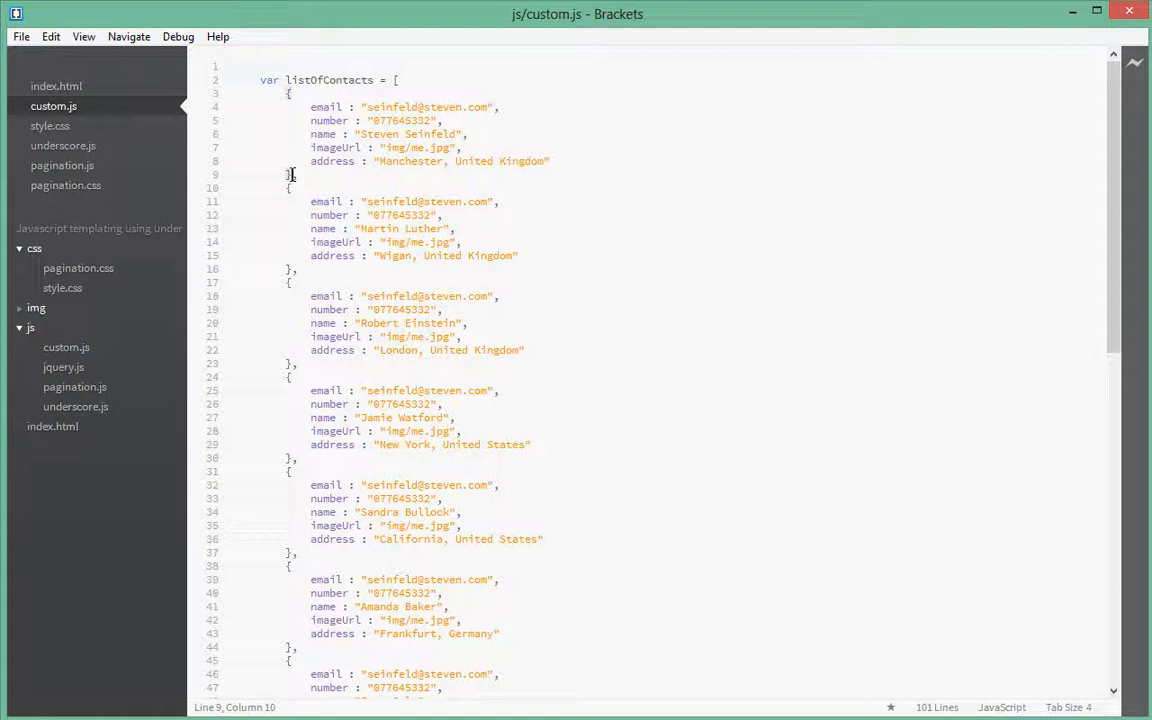